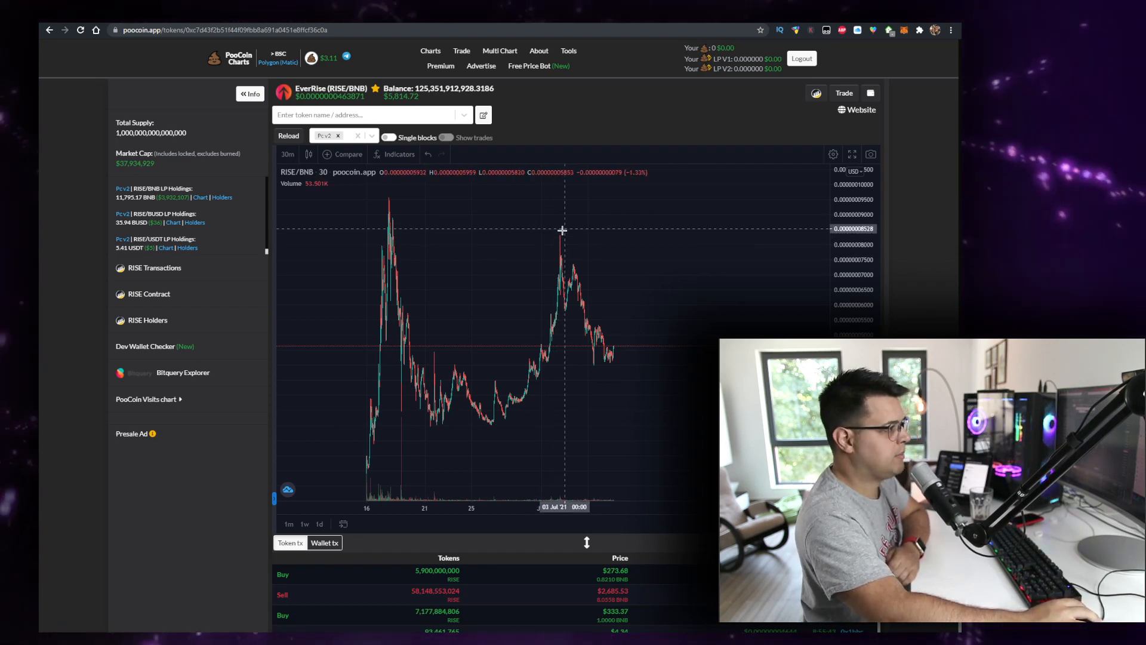
pyautogui.moveTo(630, 249)
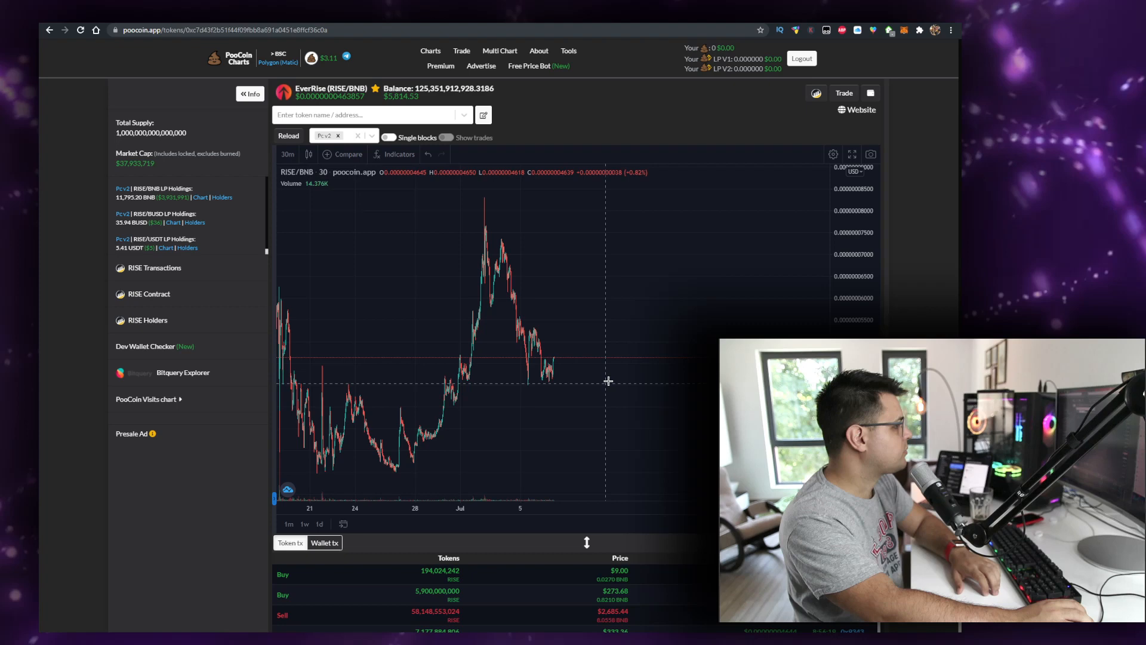
pyautogui.moveTo(630, 381)
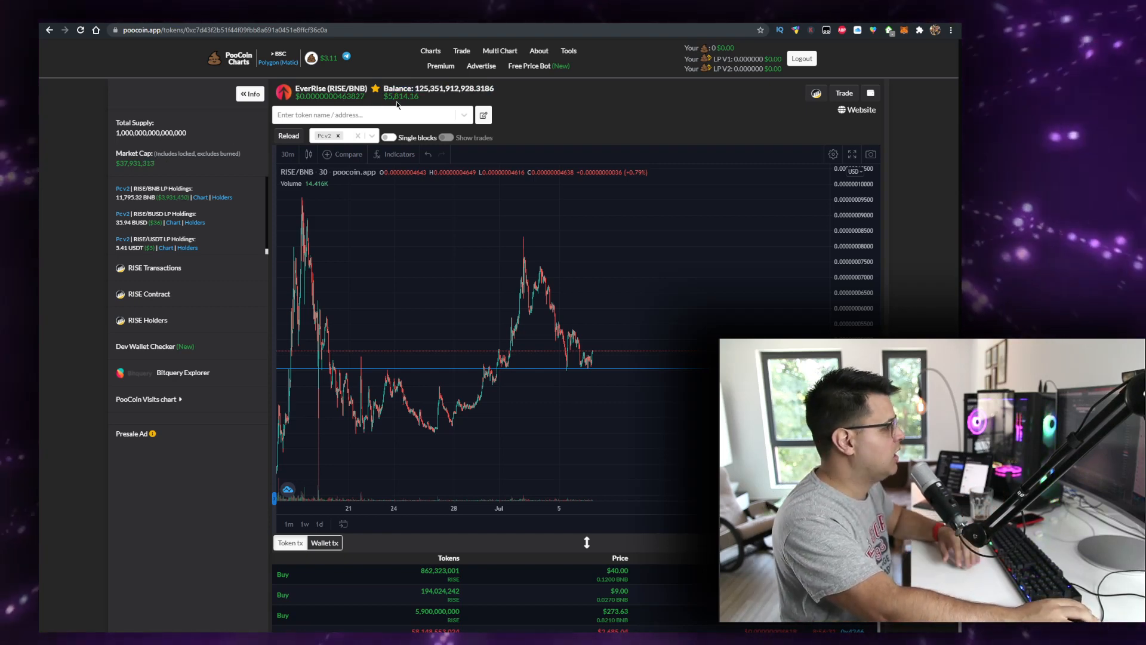
pyautogui.moveTo(674, 343)
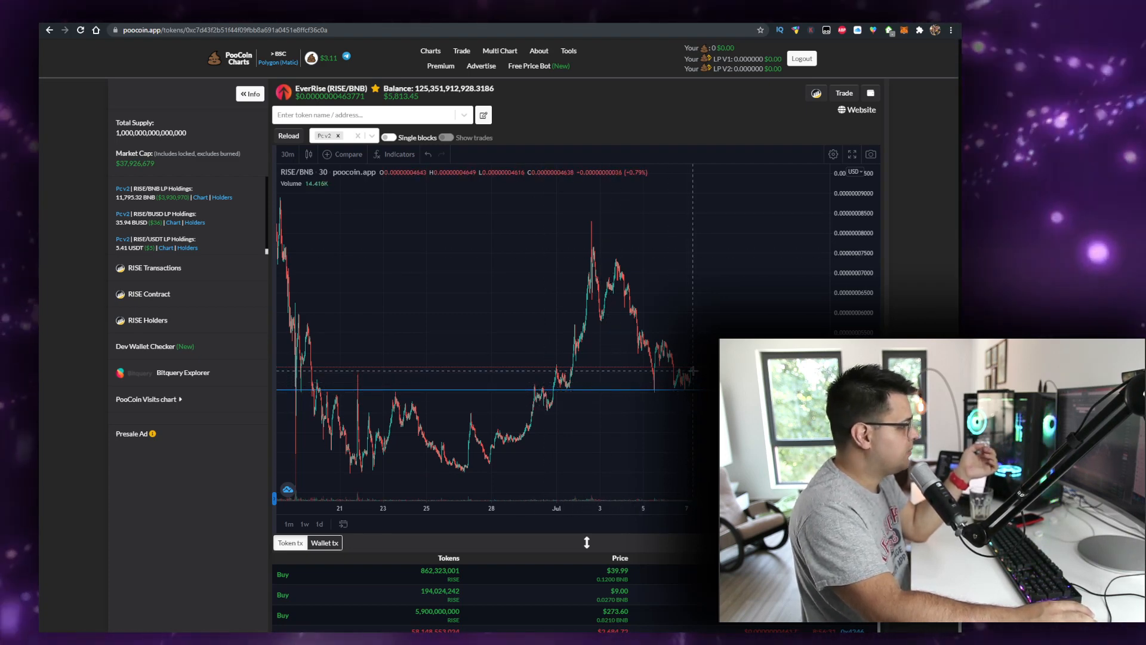
pyautogui.moveTo(572, 357)
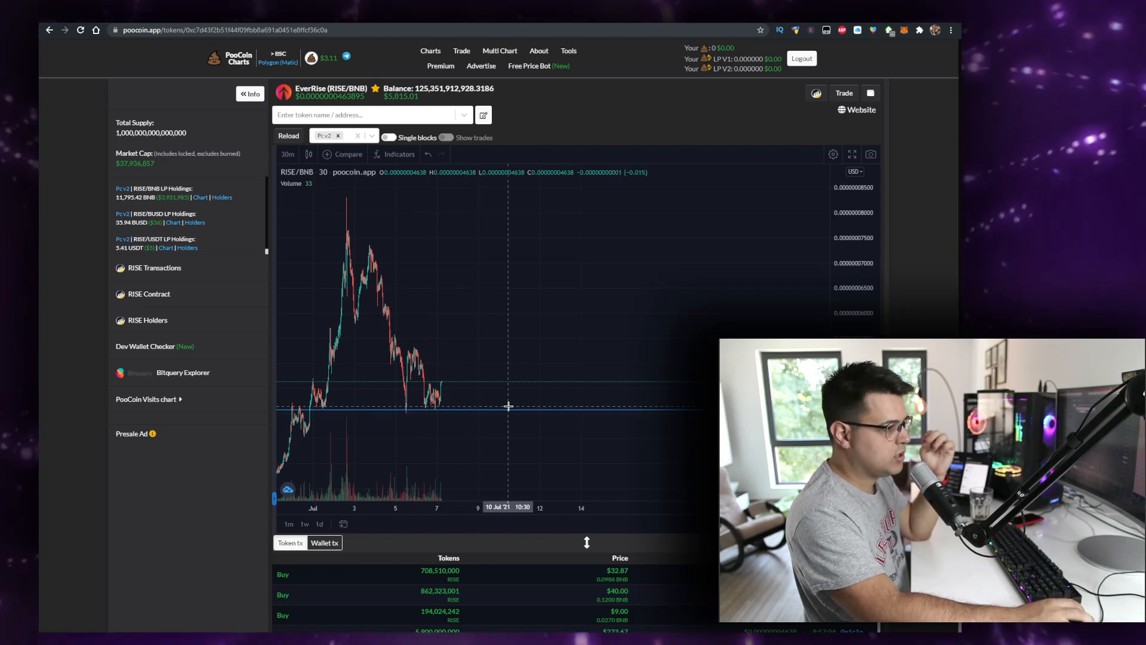
pyautogui.moveTo(497, 401)
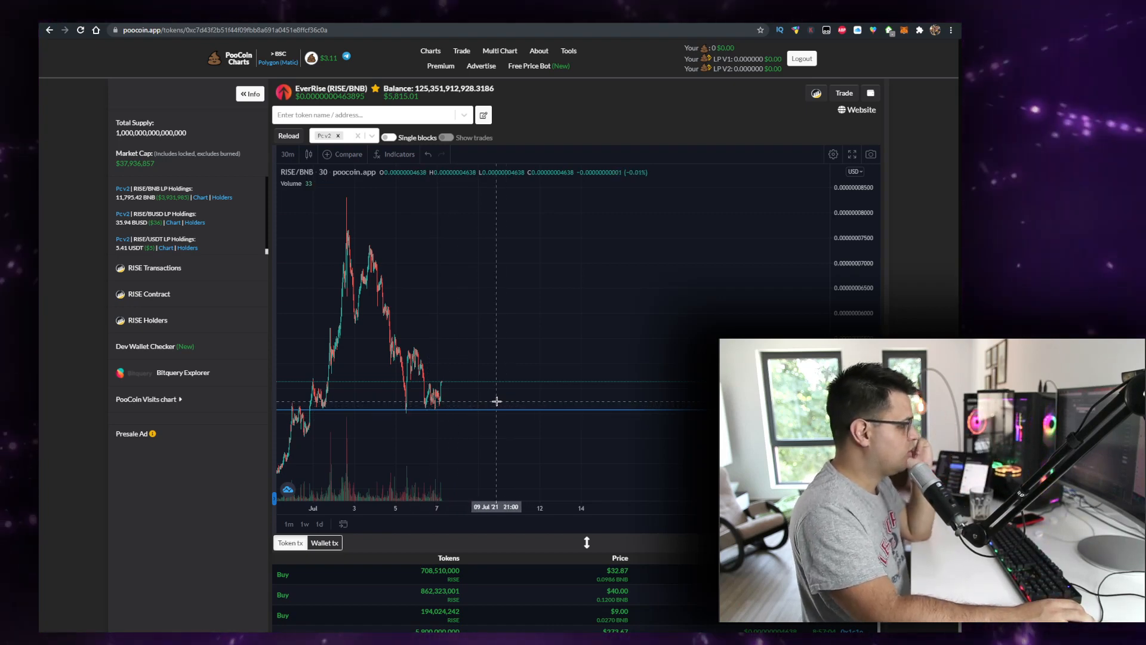
# Step: Scroll the r/EverRise feed to recent posts like Whale Watch Day 21 and a hodler meme
pyautogui.scroll(-3)
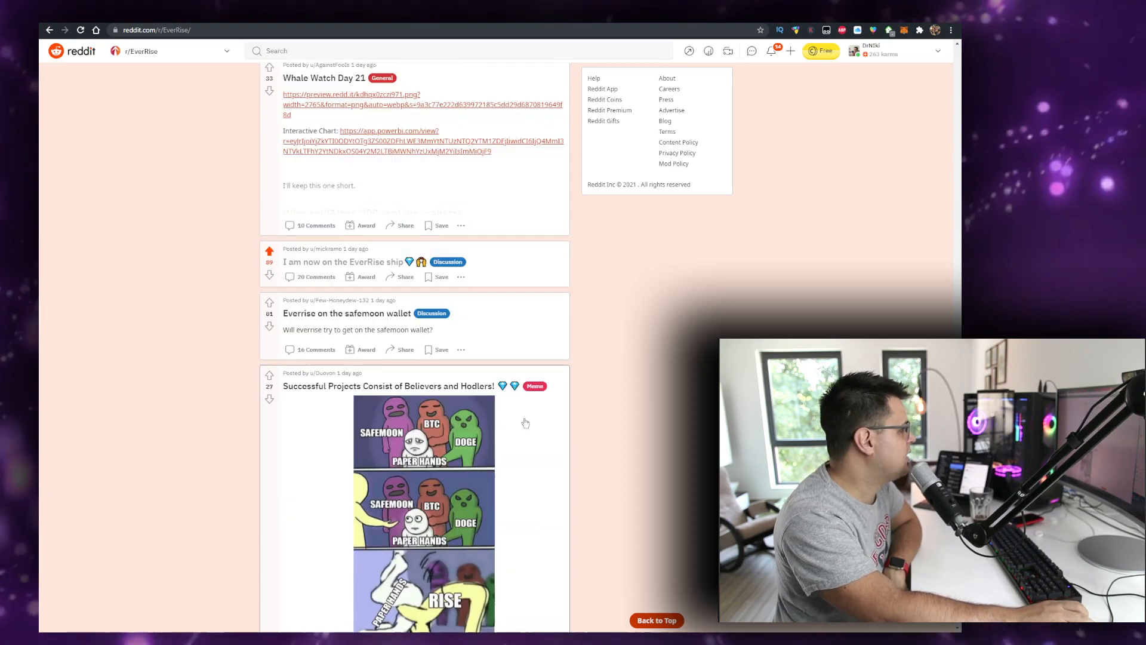
# Step: Scroll down the r/EverRise feed and open the EVERRISE History Lesson post
pyautogui.scroll(-3)
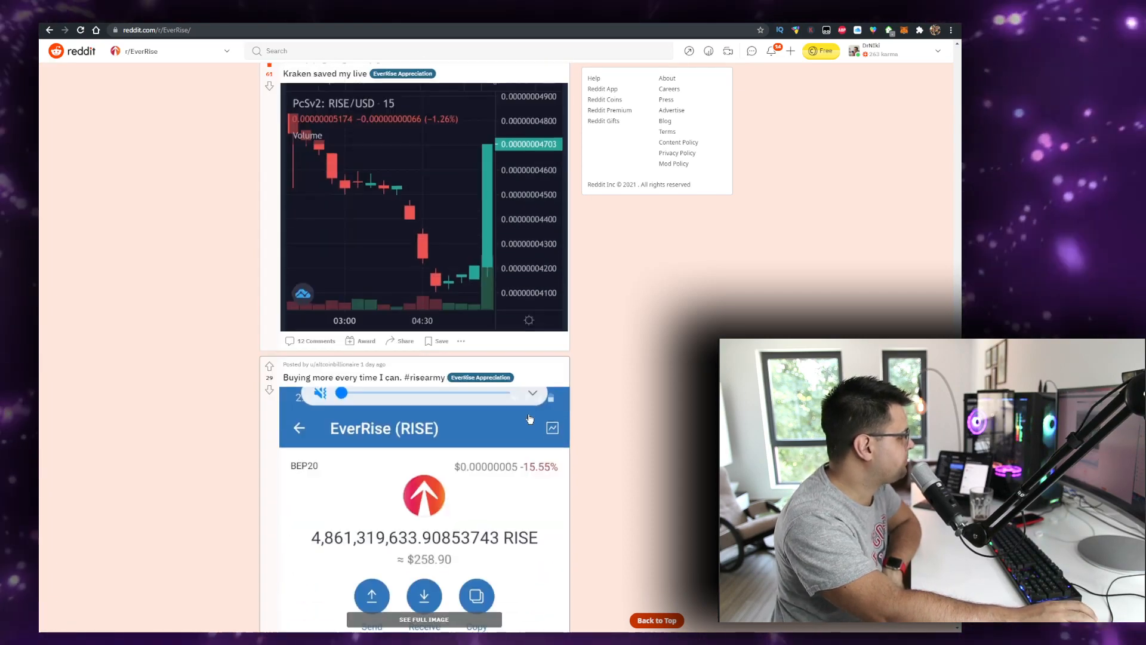
pyautogui.scroll(-3)
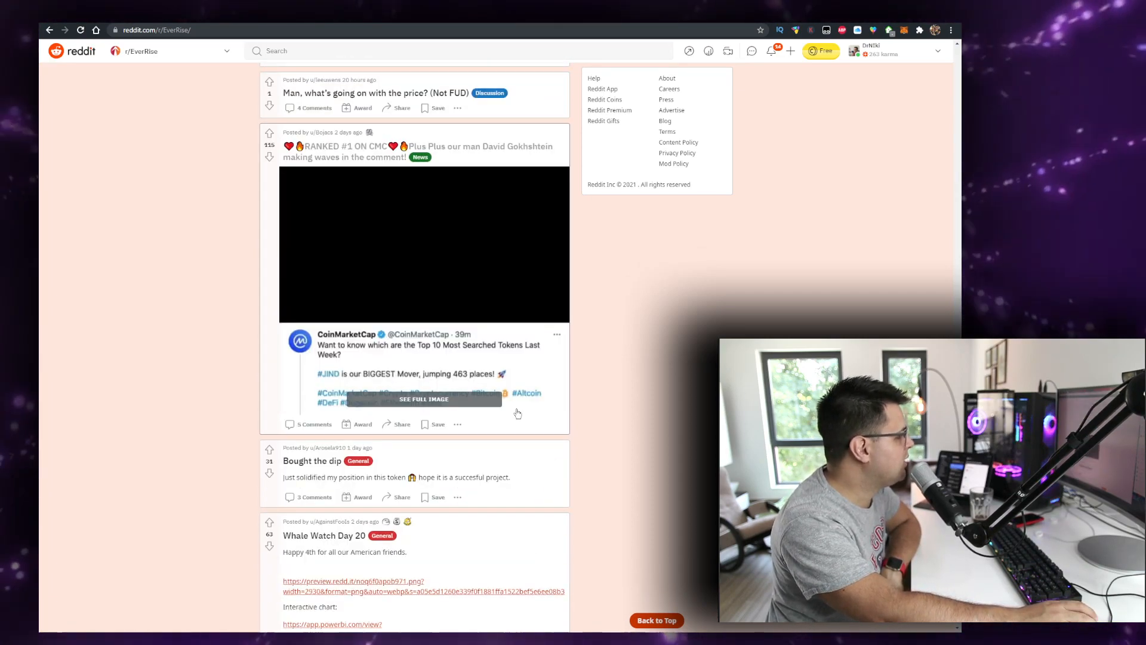
pyautogui.scroll(-3)
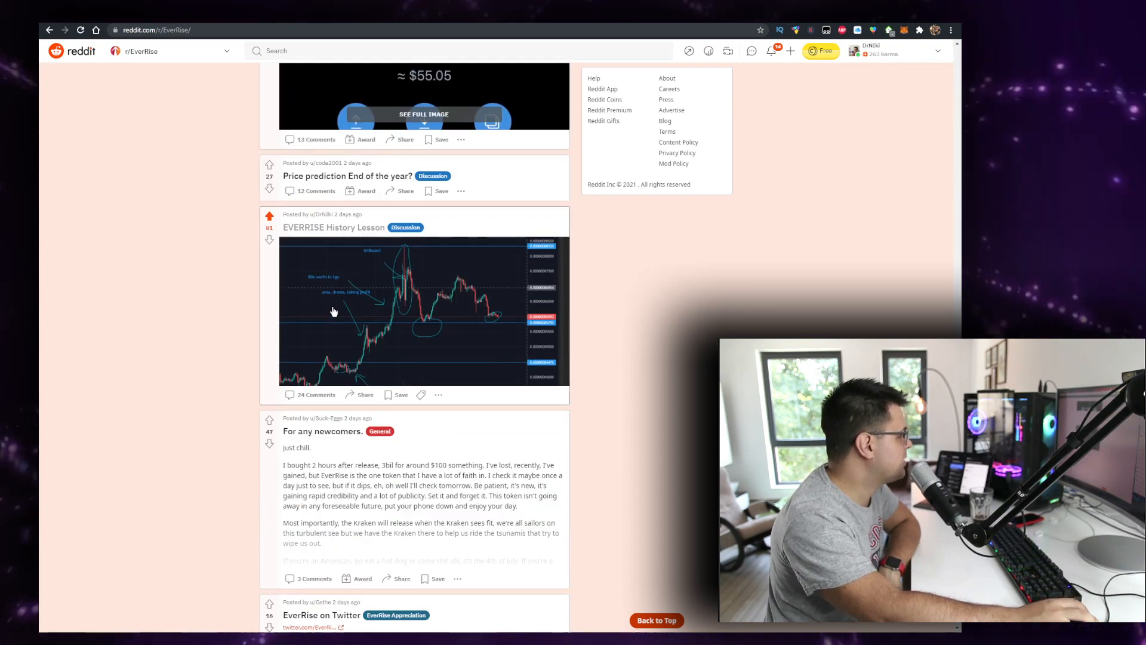
pyautogui.click(333, 227)
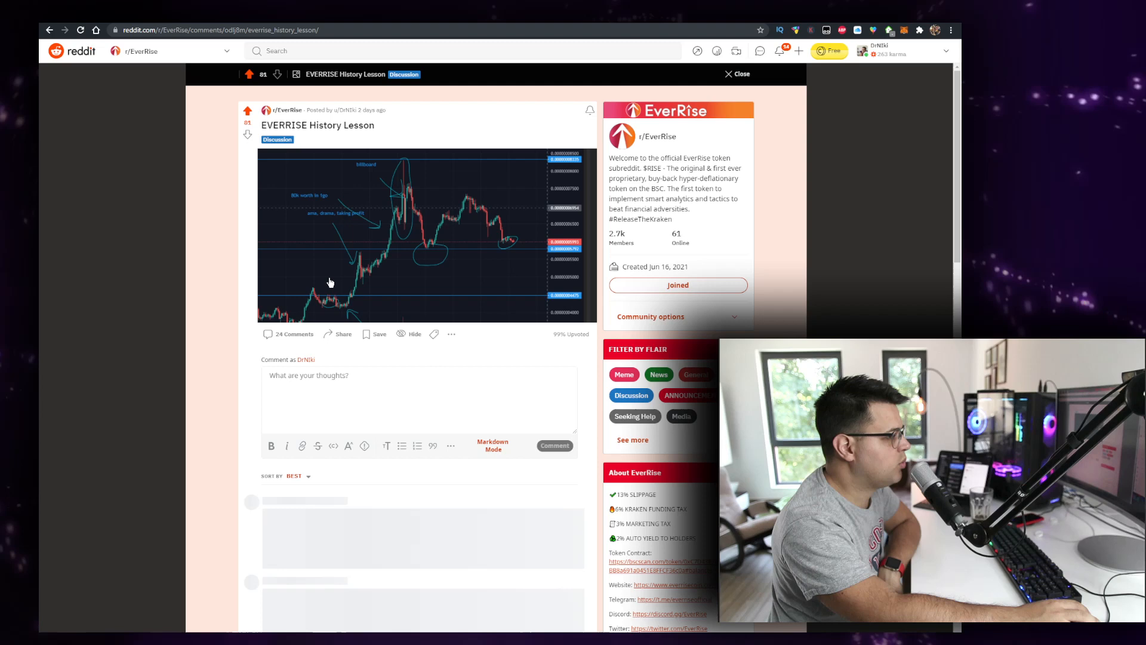
# Step: Review the History Lesson post's annotated chart and comments before moving to Dr. Crypto Vendor's Twitter
pyautogui.click(247, 110)
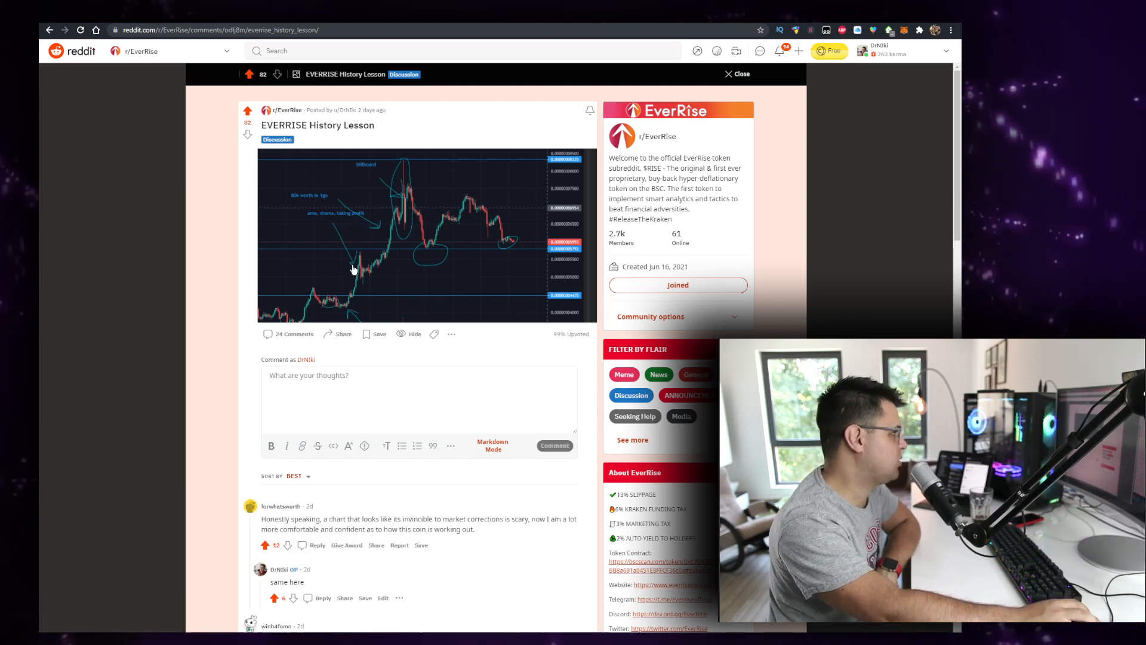
pyautogui.moveTo(312, 203)
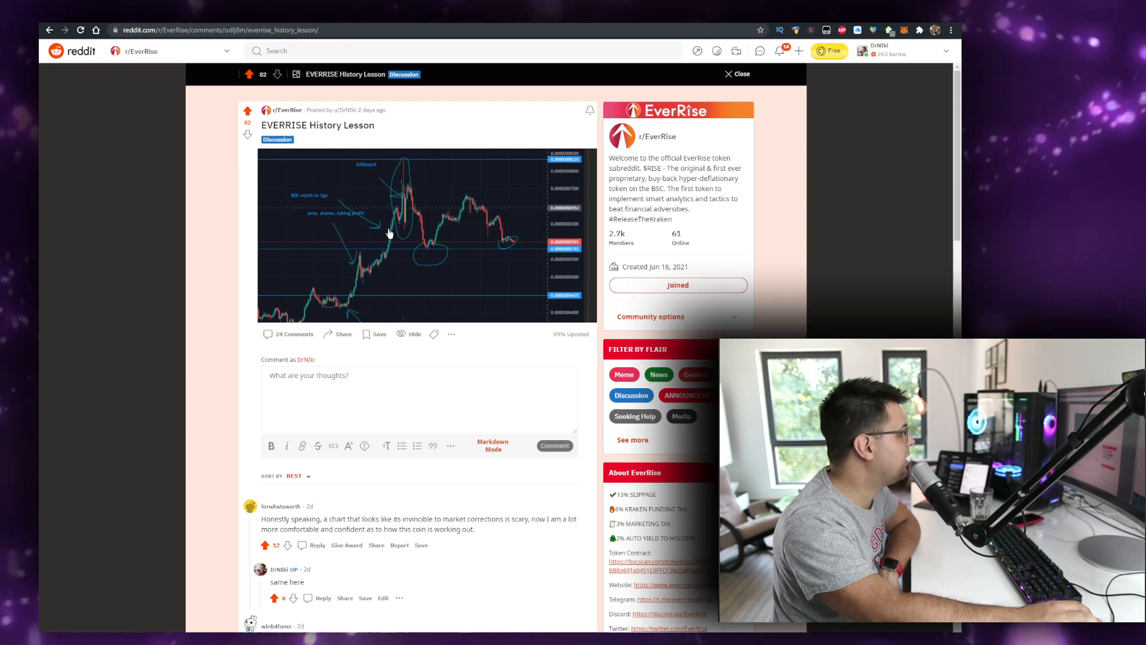
pyautogui.moveTo(524, 235)
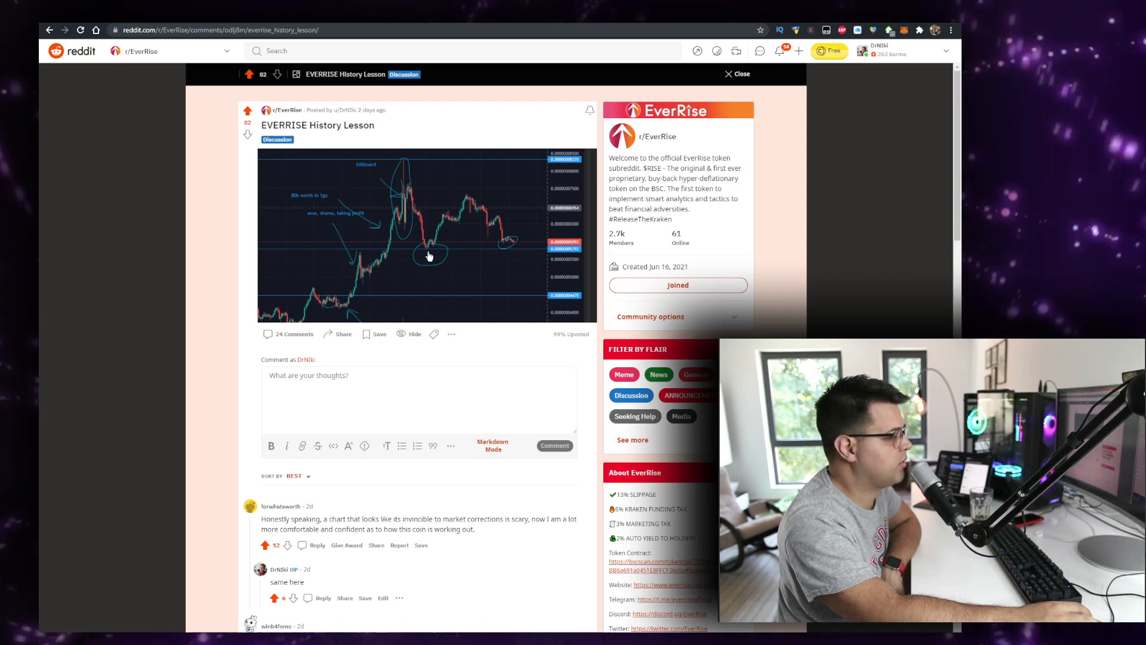
pyautogui.moveTo(282, 282)
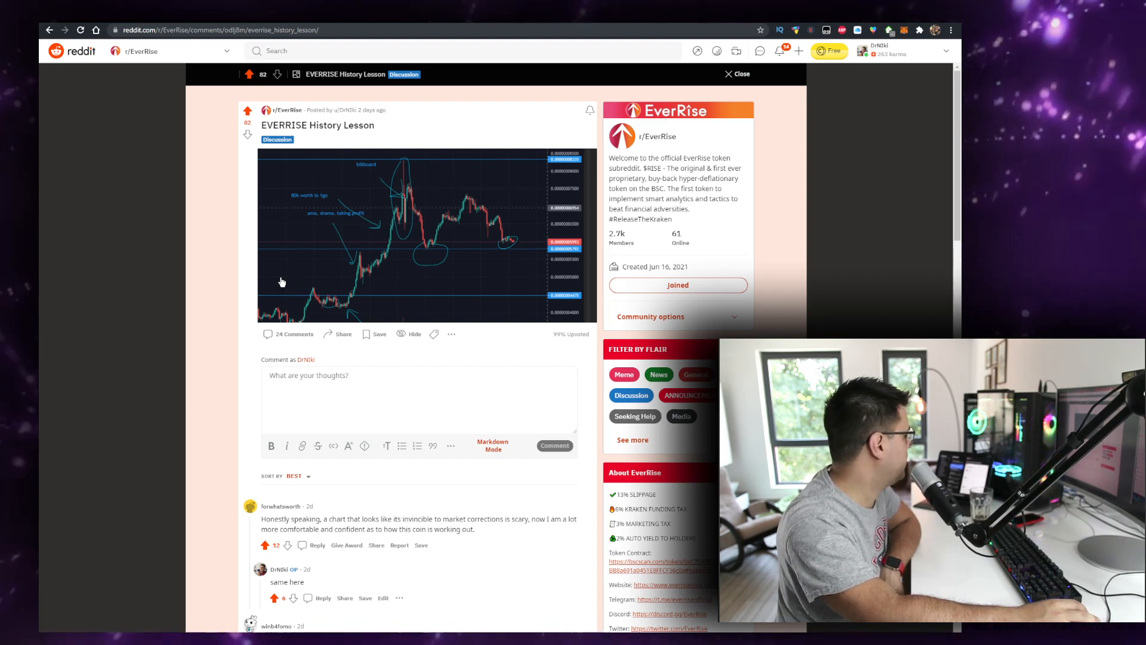
pyautogui.scroll(-3)
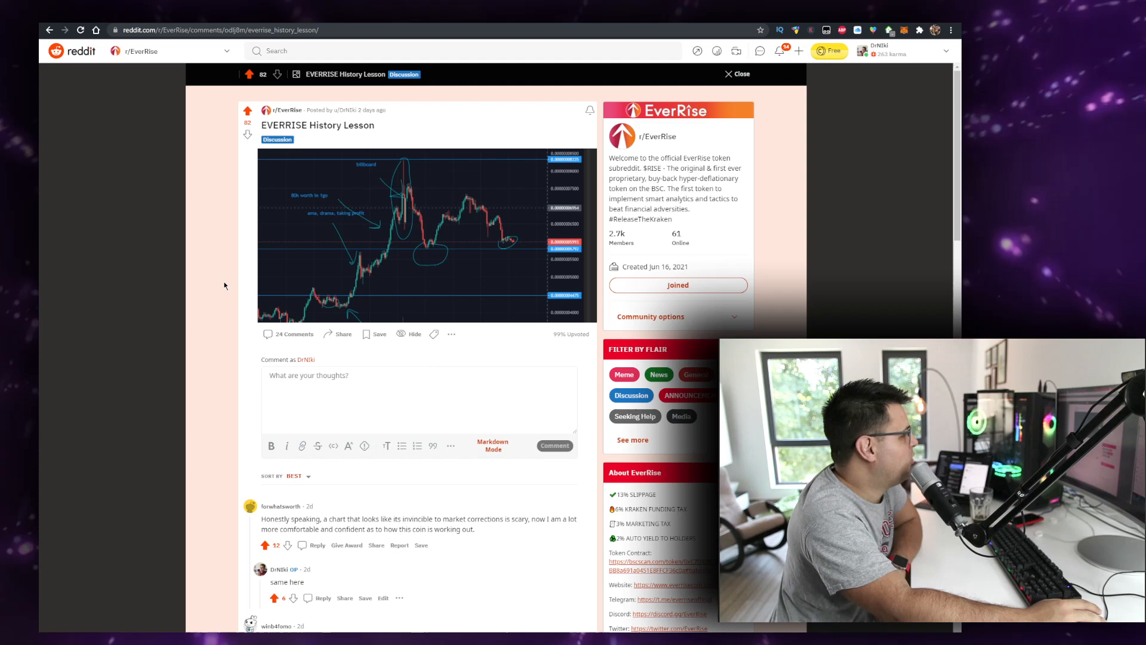
pyautogui.moveTo(417, 223)
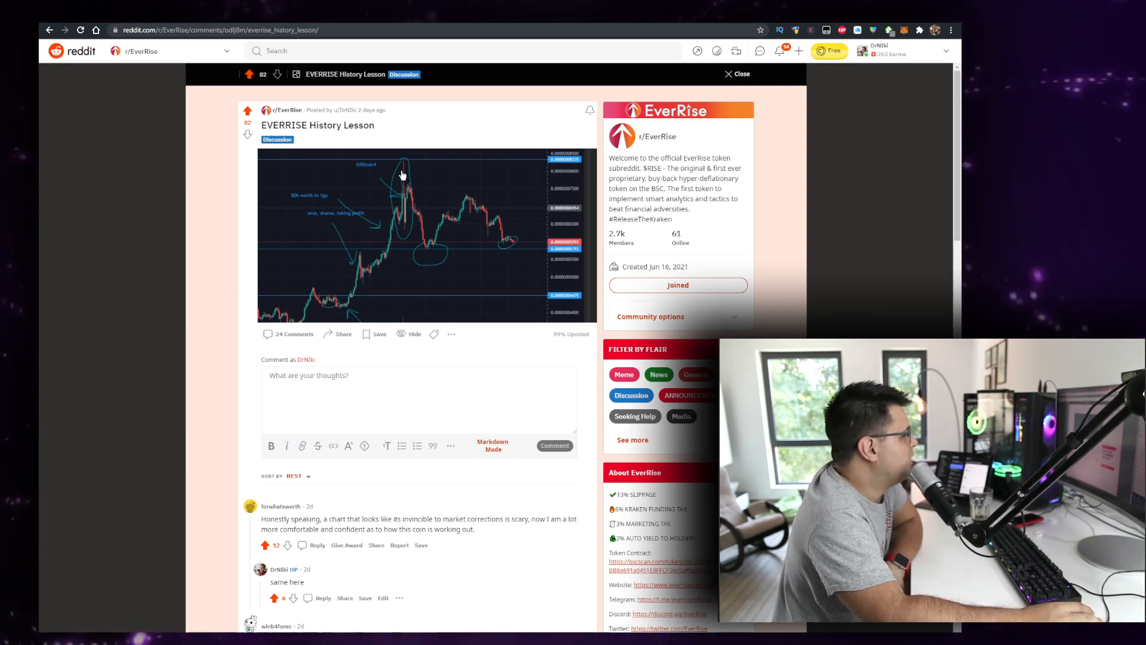
pyautogui.moveTo(517, 272)
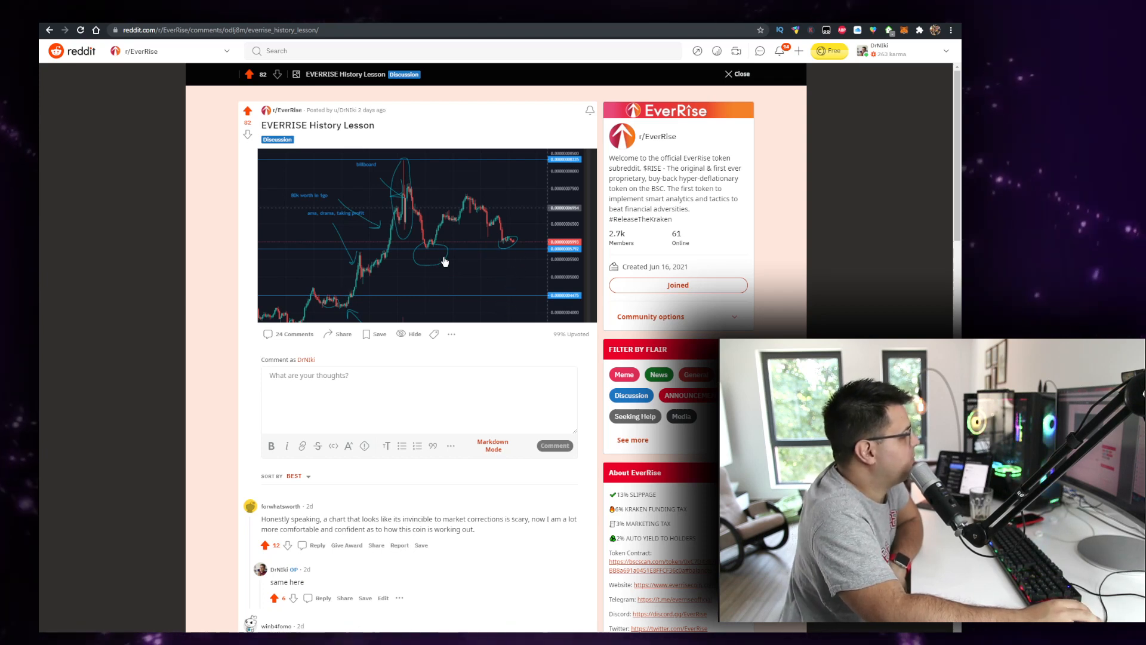
pyautogui.moveTo(496, 256)
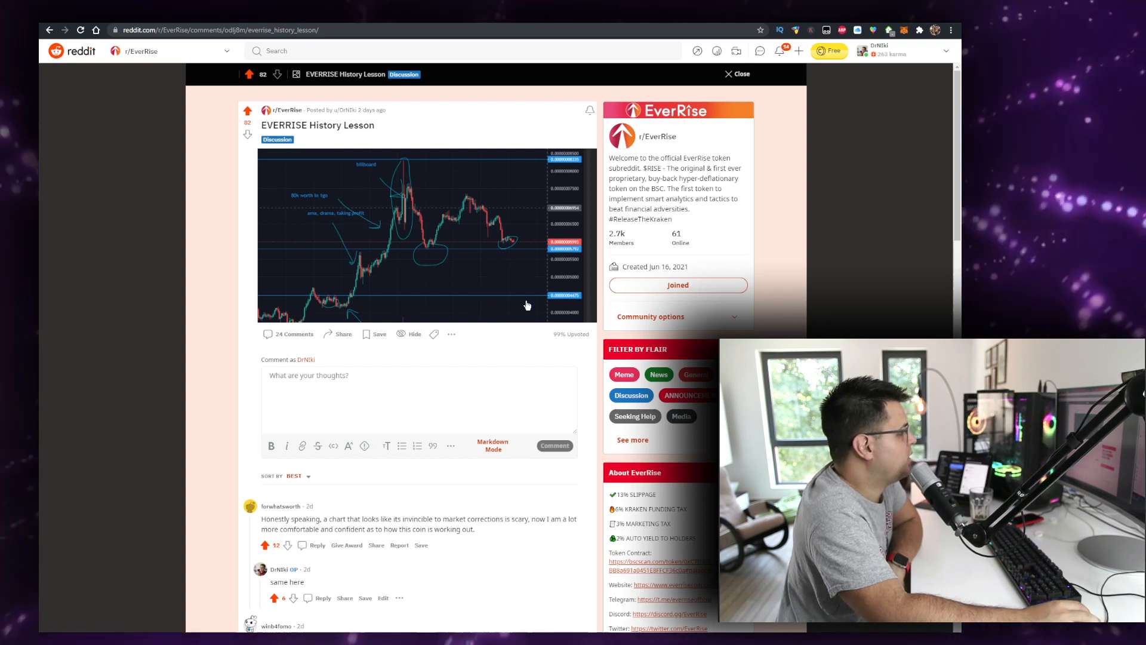
pyautogui.scroll(-3)
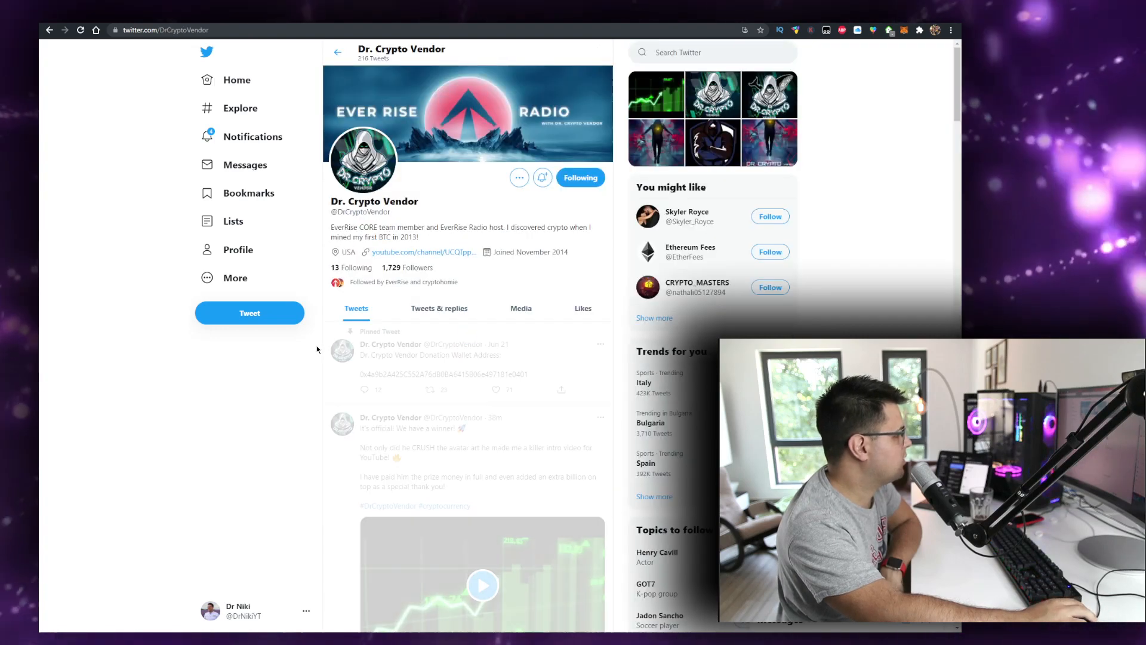
# Step: Scroll through Dr. Crypto Vendor's recent tweets before returning to r/EverRise
pyautogui.scroll(-3)
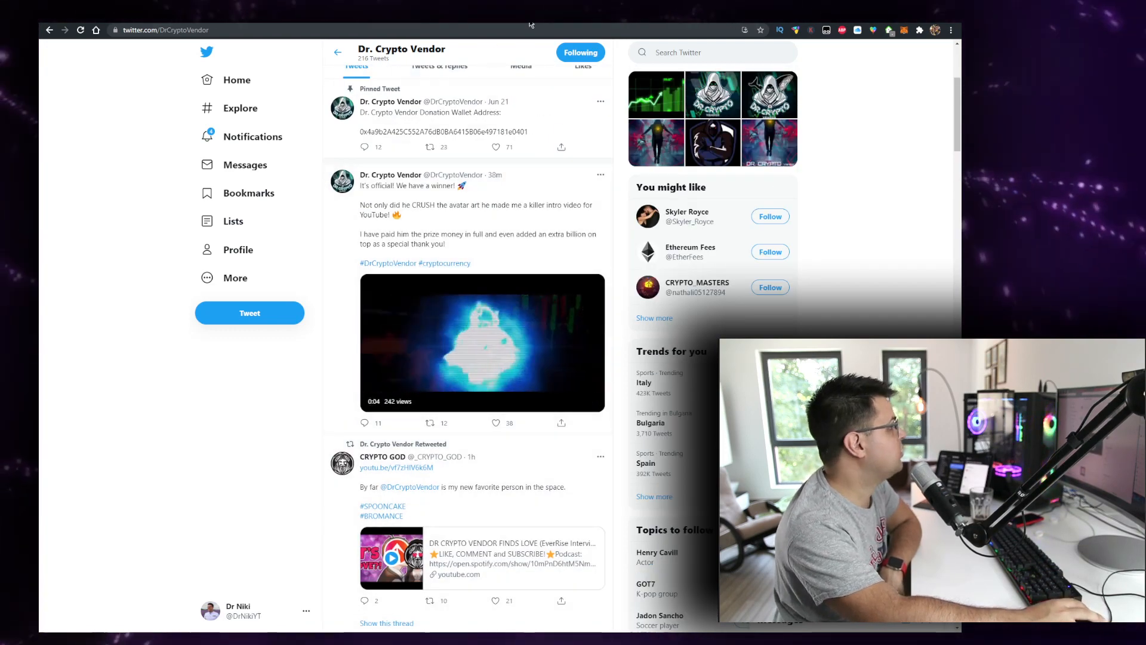
pyautogui.scroll(3)
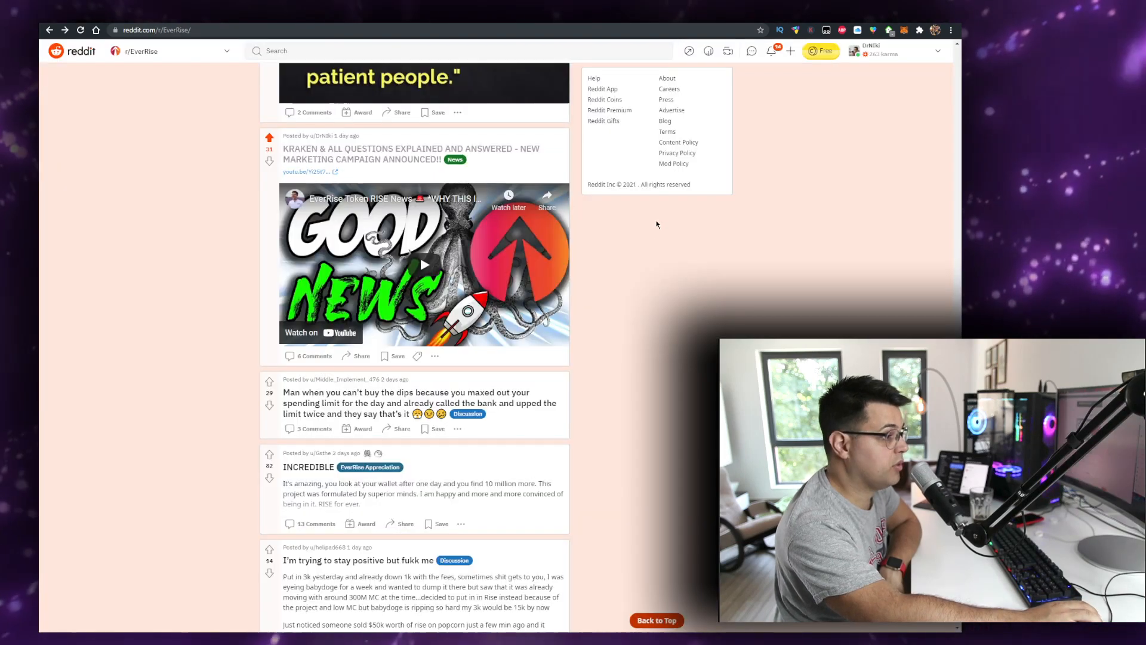
# Step: Browse the r/EverRise Hot feed past the pinned welcome and market posts, then reach the MechaShiba/BNB PooCoin chart
pyautogui.scroll(-3)
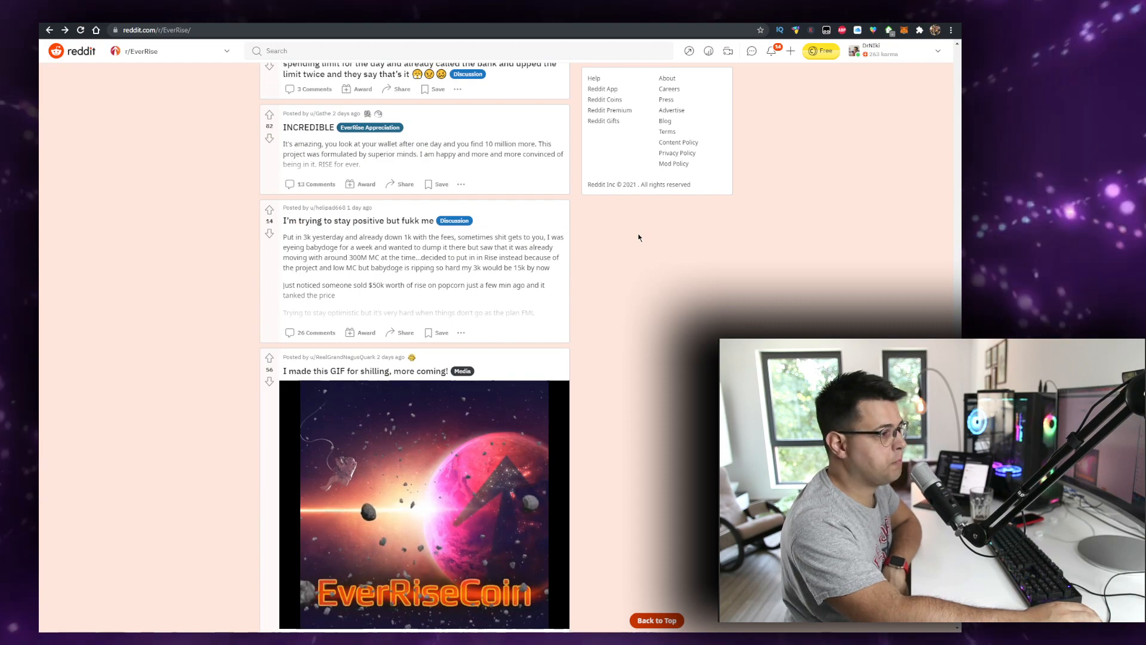
pyautogui.scroll(-3)
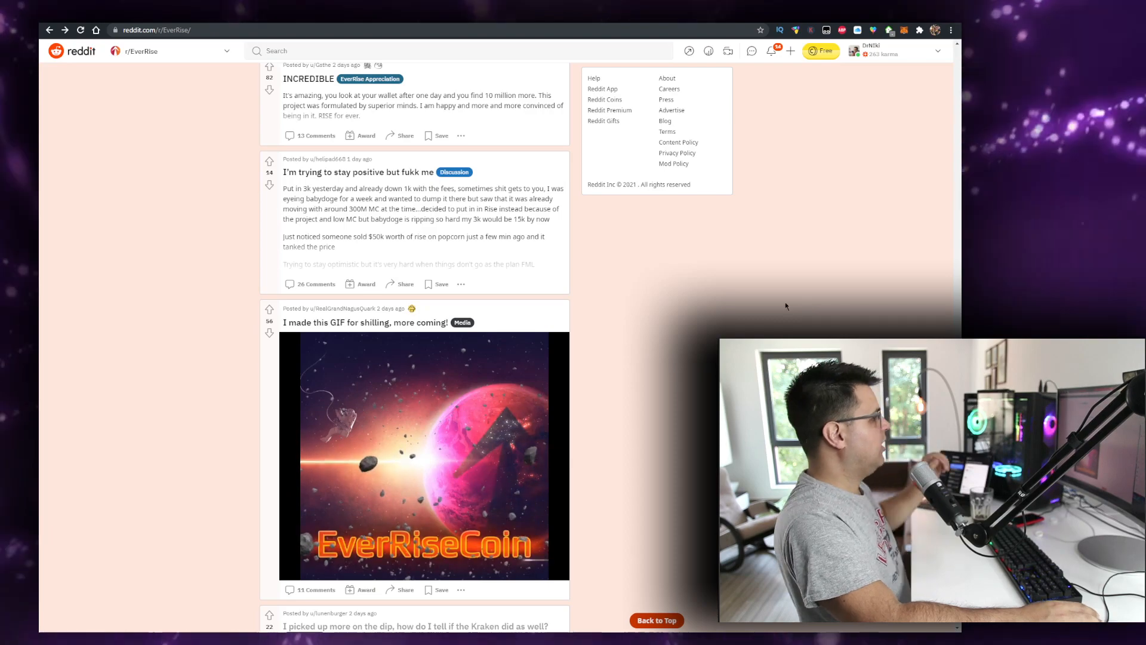
pyautogui.scroll(-3)
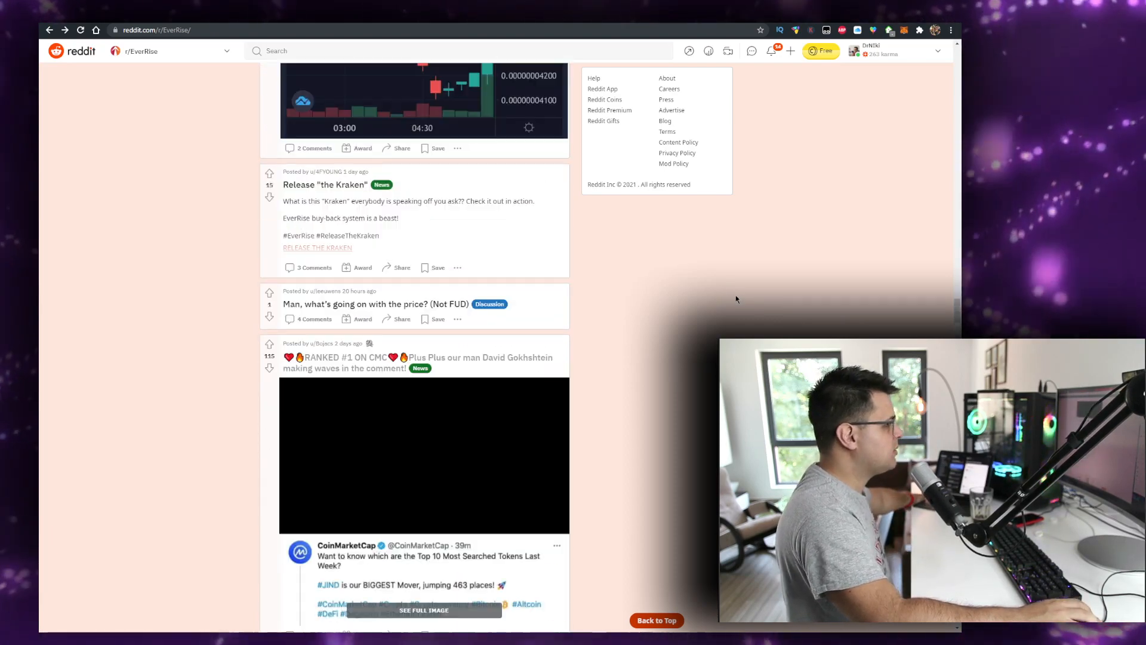
pyautogui.scroll(-3)
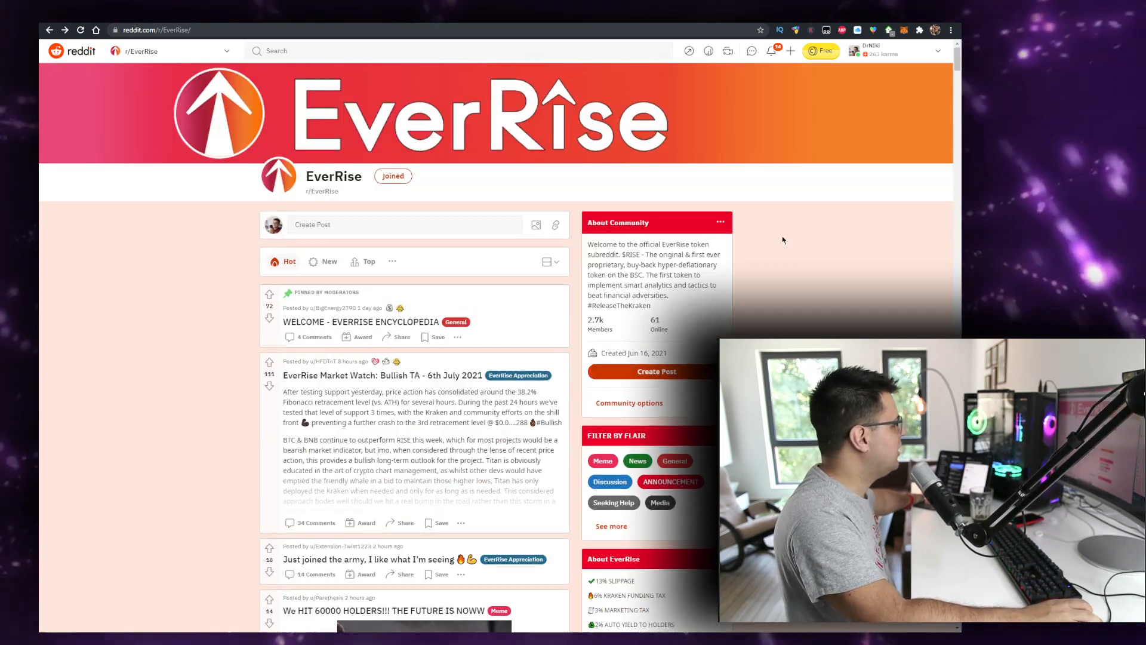
pyautogui.scroll(-3)
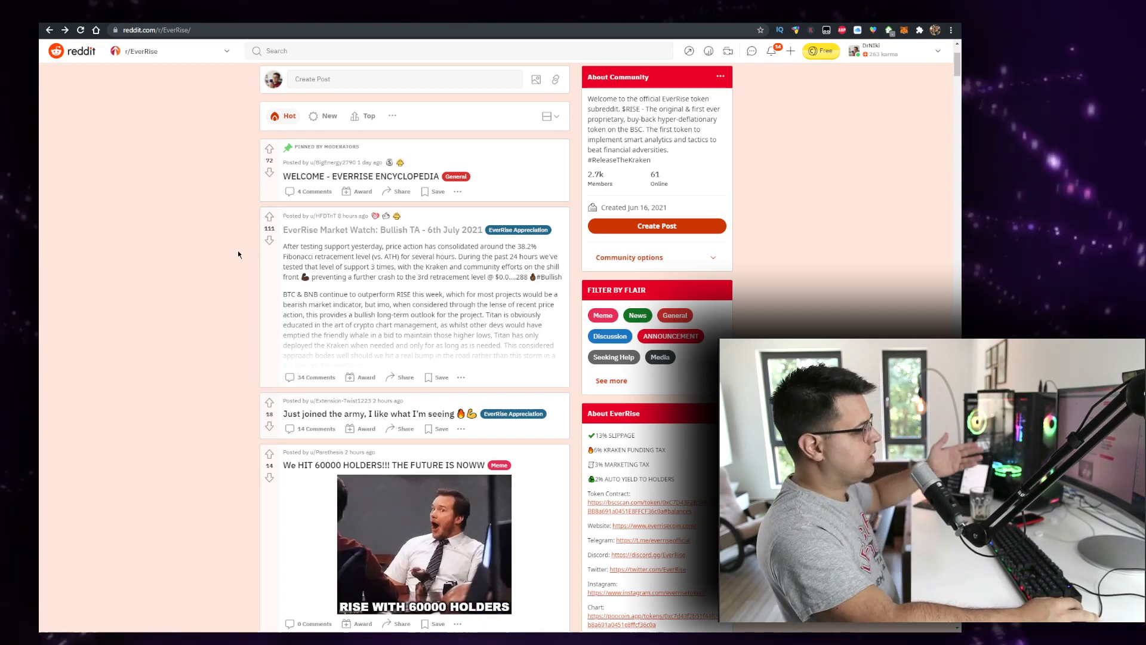
pyautogui.click(269, 217)
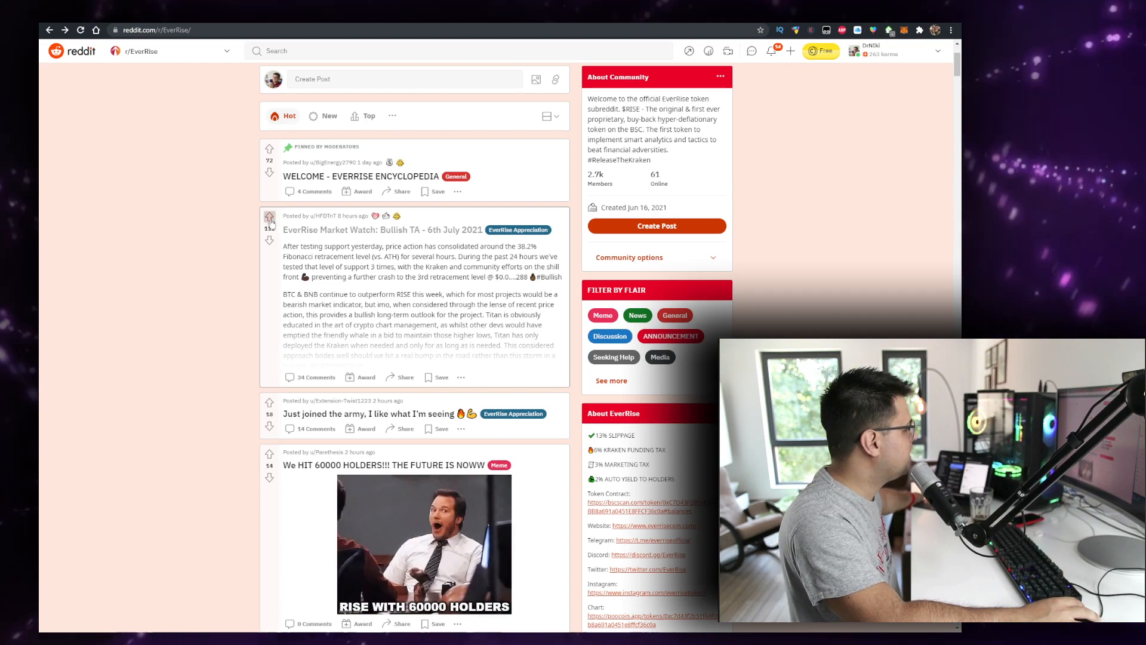
pyautogui.scroll(-3)
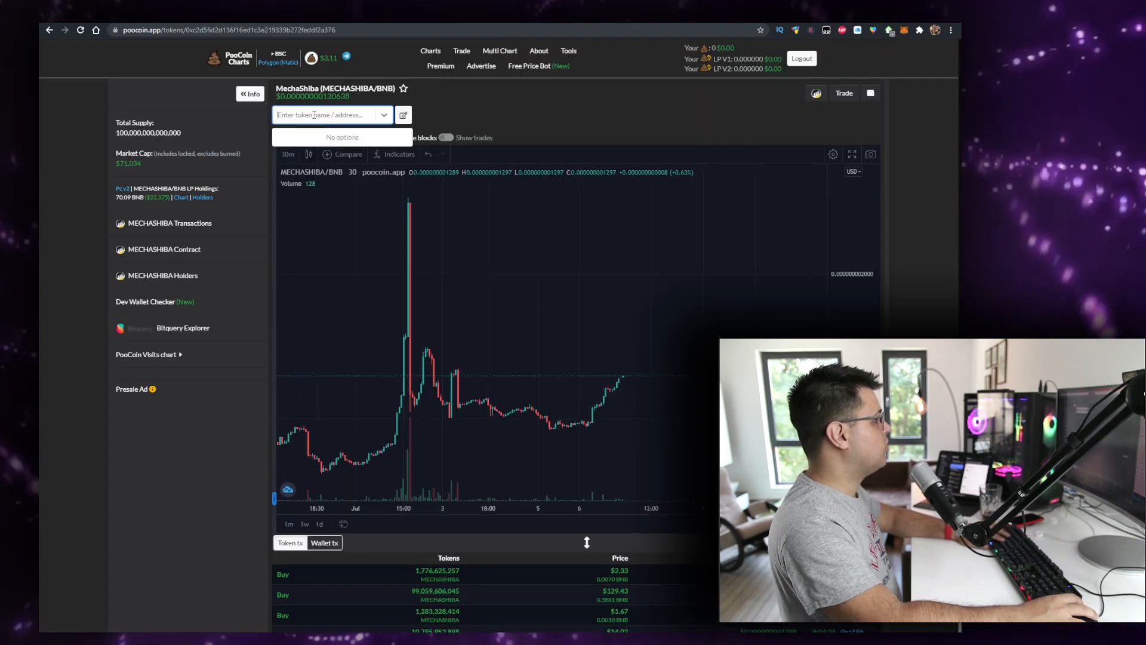
# Step: Search PooCoin for 'babi' and pick a suggested Baby Doge token
pyautogui.write('babi')
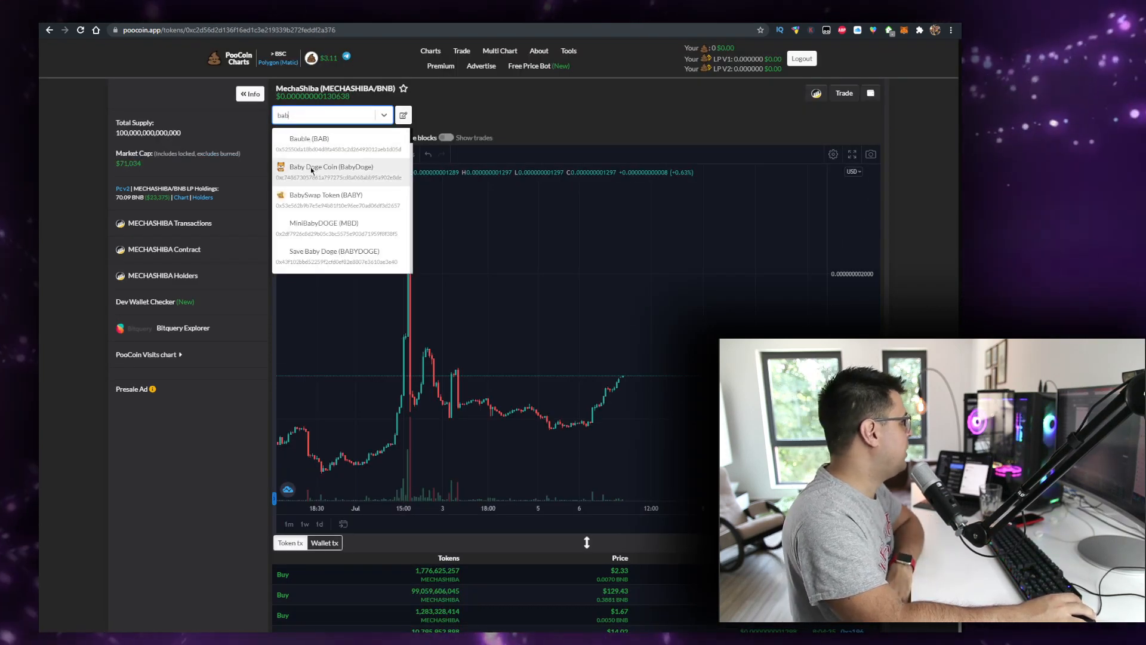
pyautogui.click(329, 167)
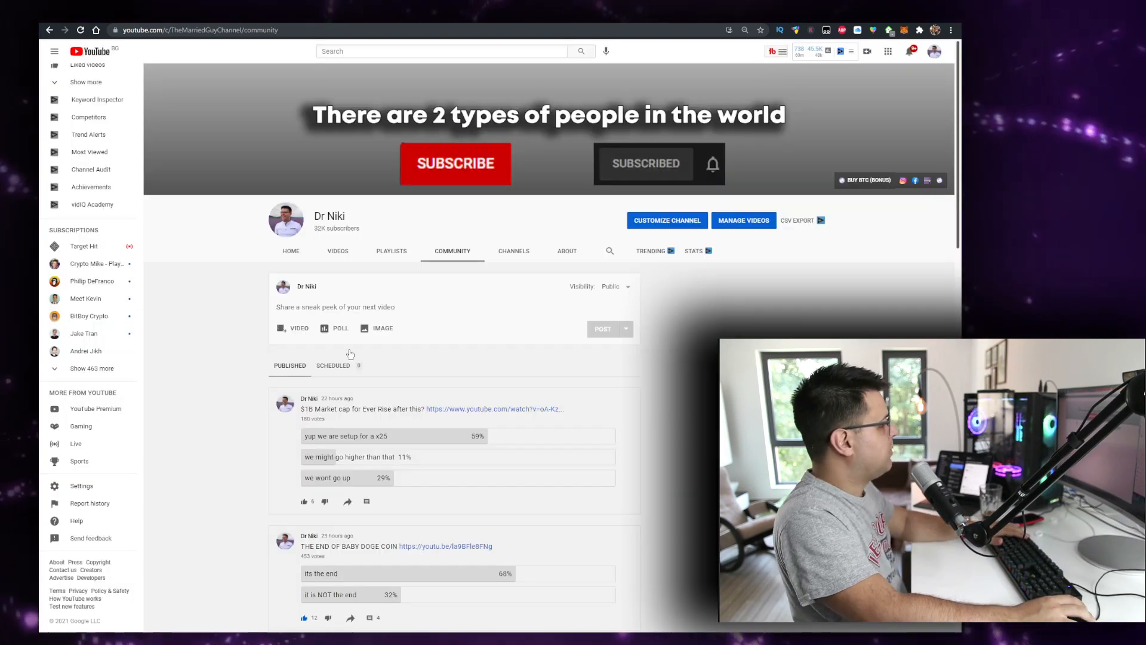
# Step: Switch the YouTube channel page to its Videos list of Shiba Inu, EverRise and Baby Doge uploads
pyautogui.click(338, 251)
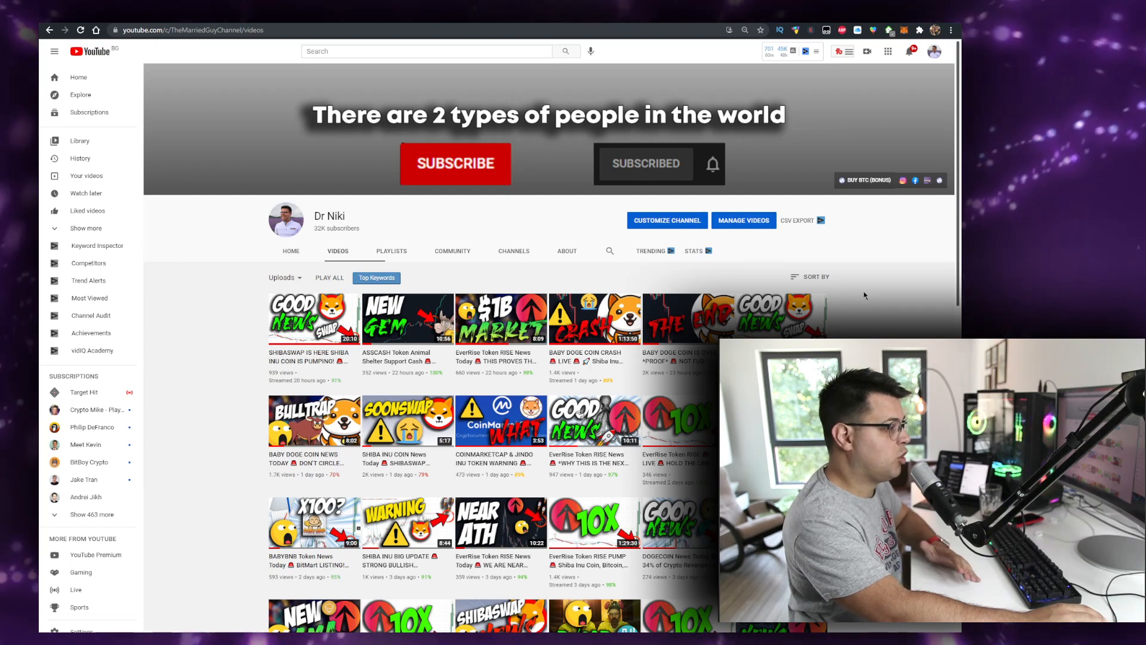
pyautogui.scroll(-3)
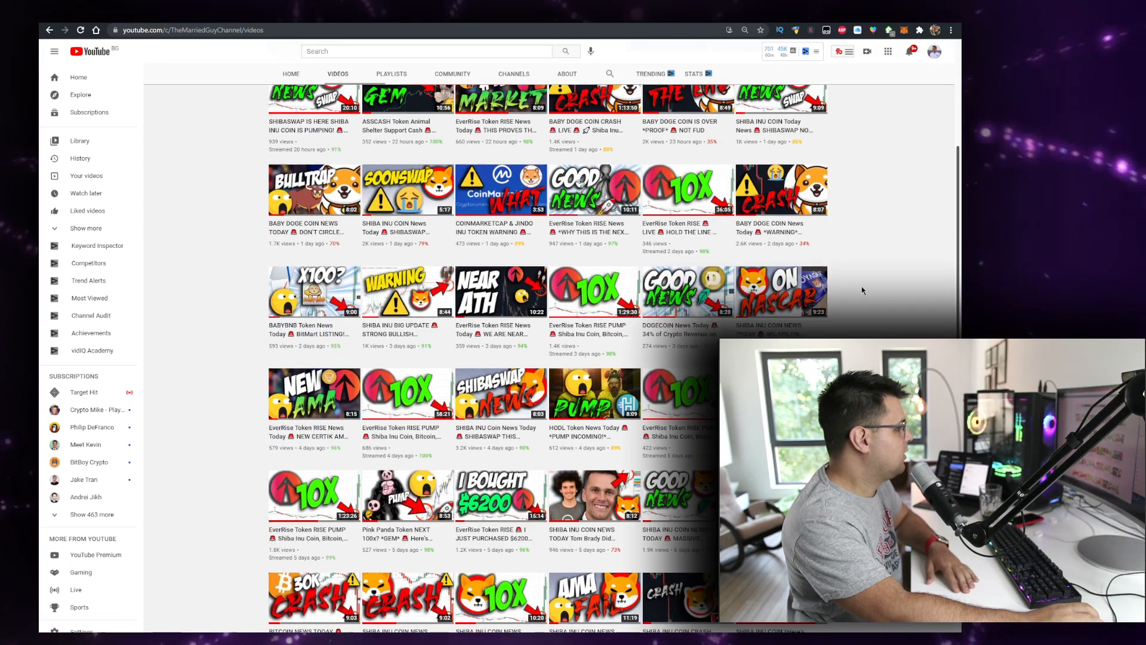
pyautogui.scroll(-3)
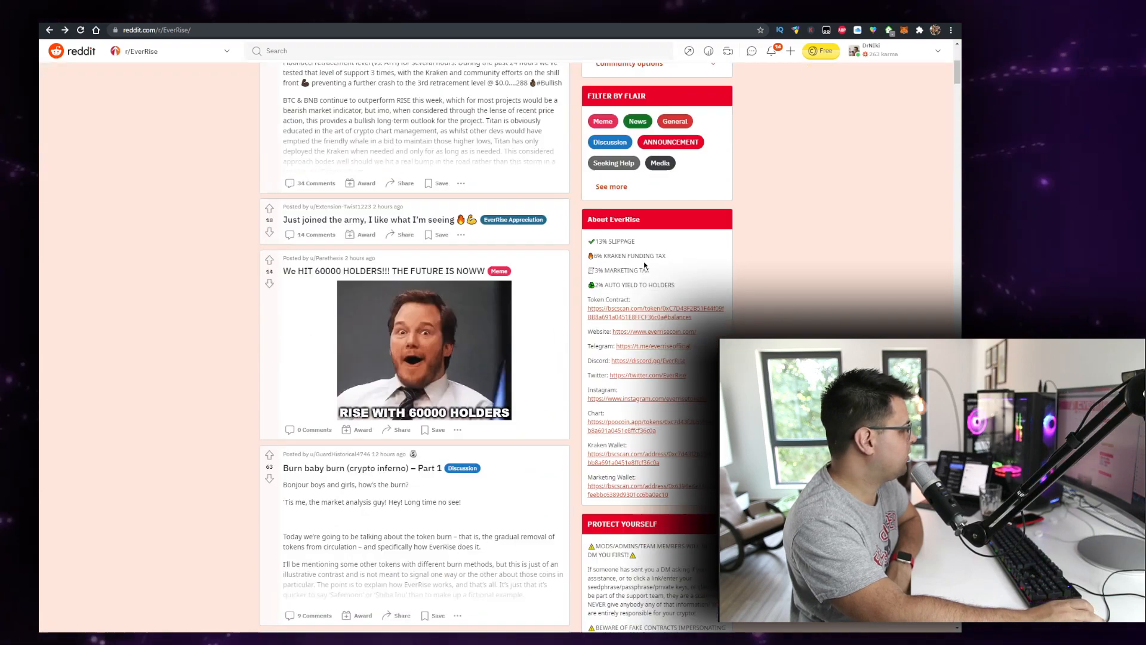
pyautogui.scroll(-3)
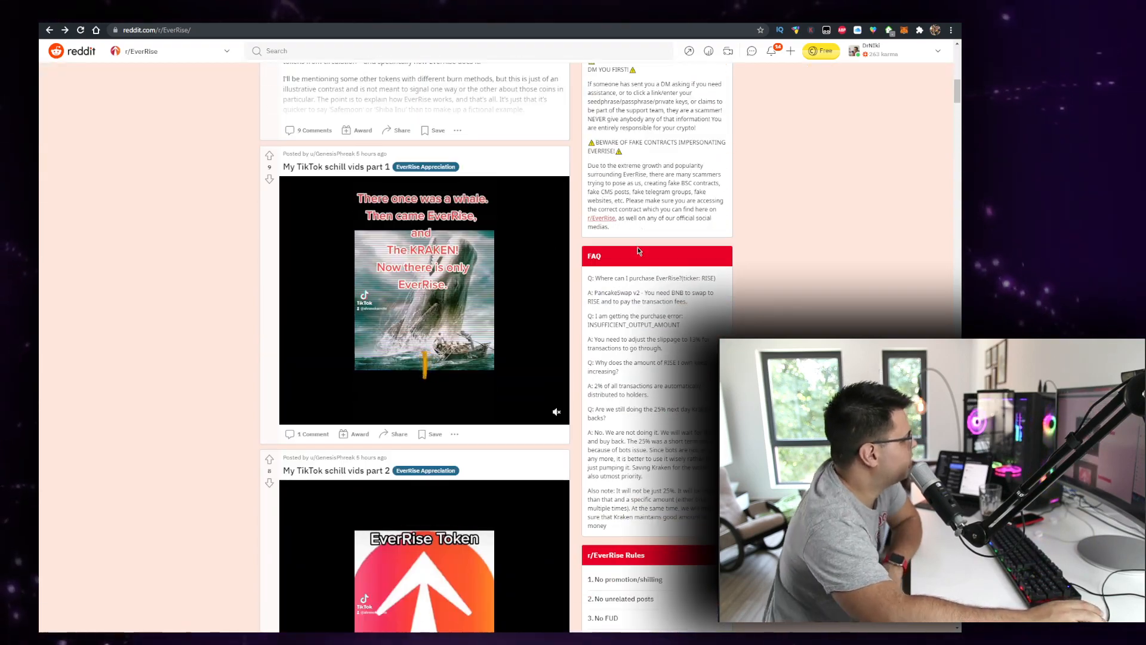
pyautogui.scroll(-3)
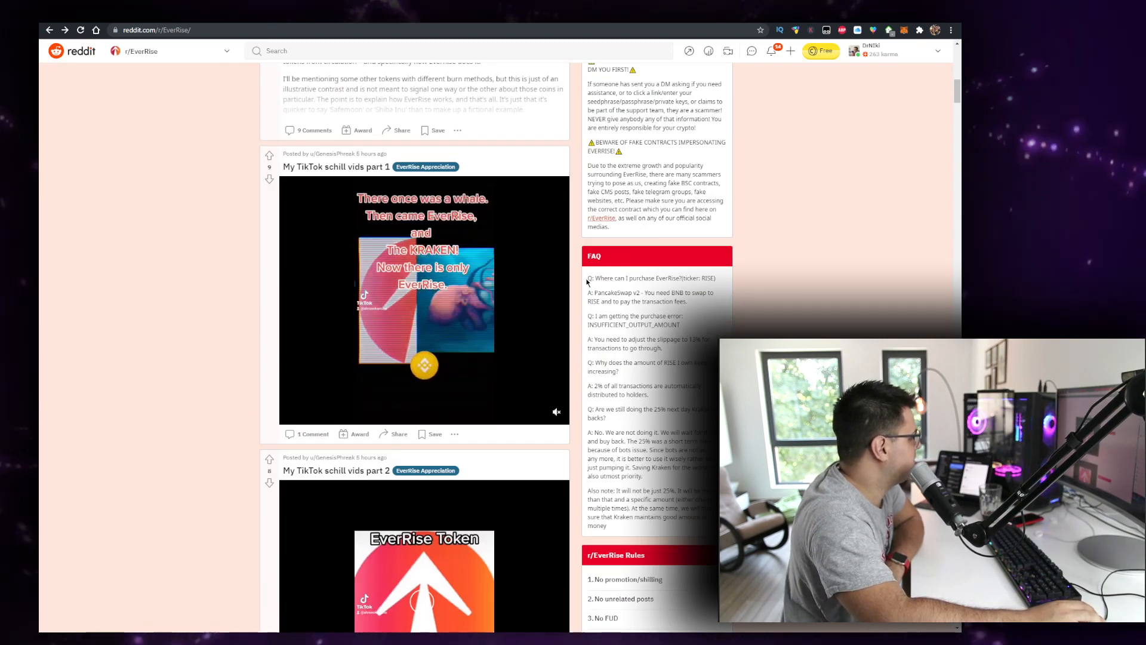
pyautogui.scroll(-3)
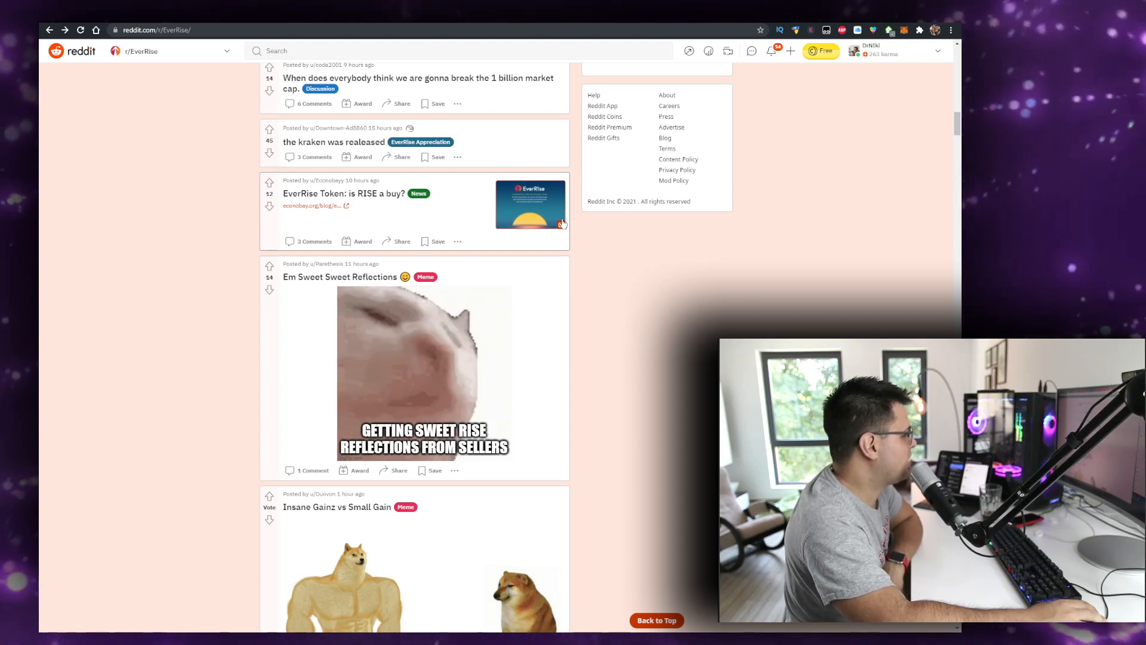
pyautogui.scroll(-3)
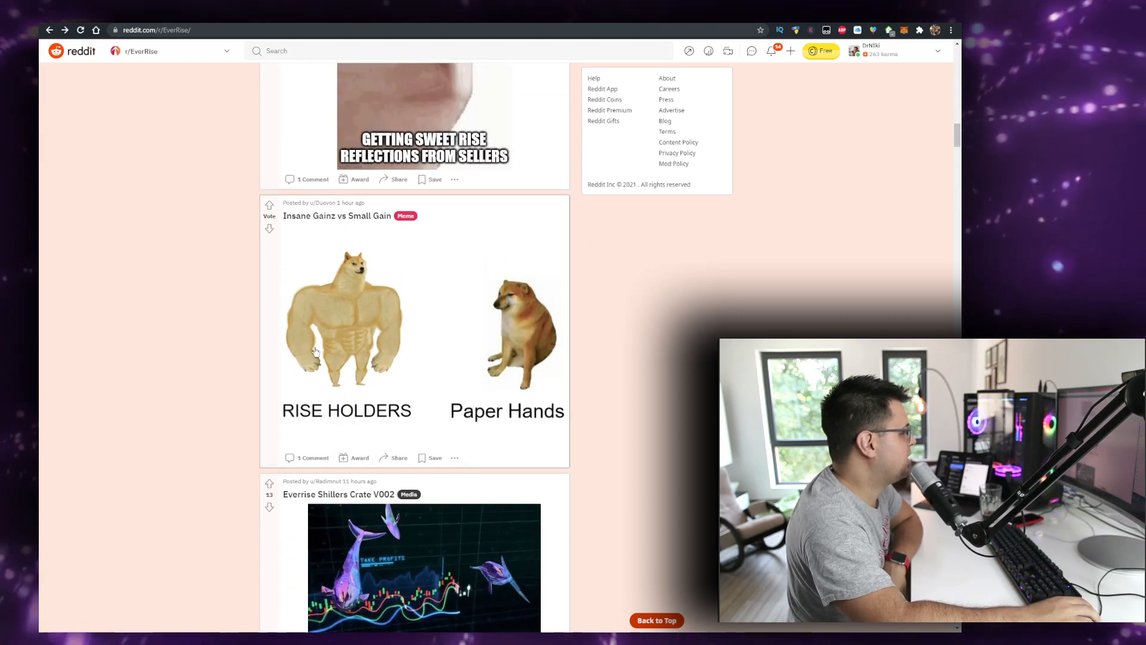
pyautogui.scroll(-3)
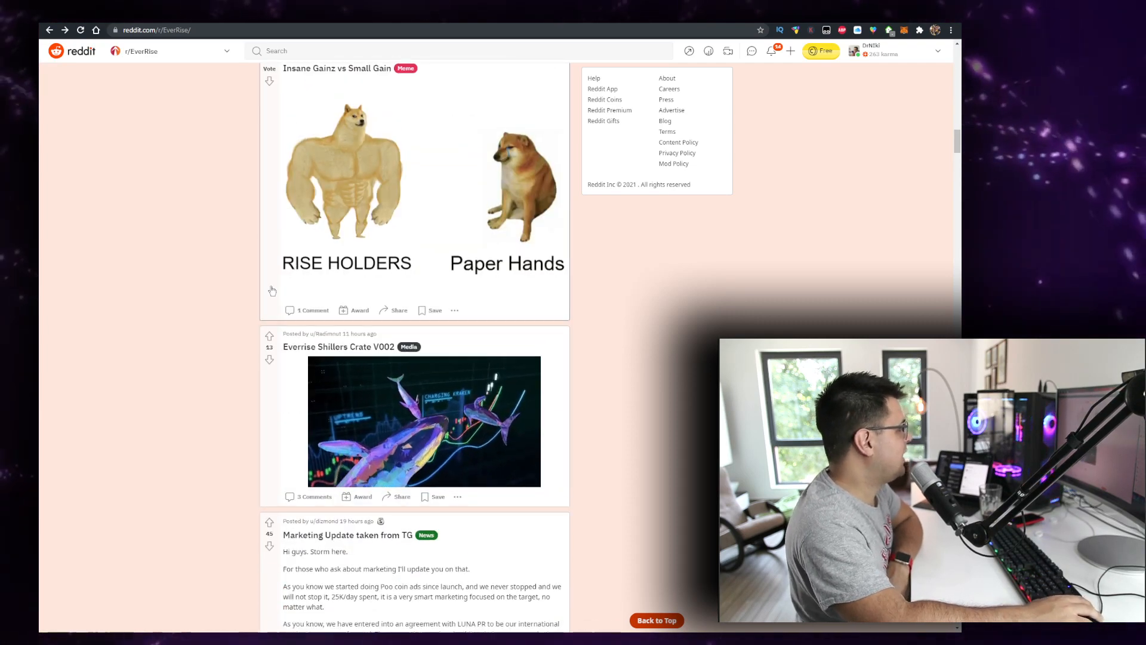
pyautogui.scroll(-3)
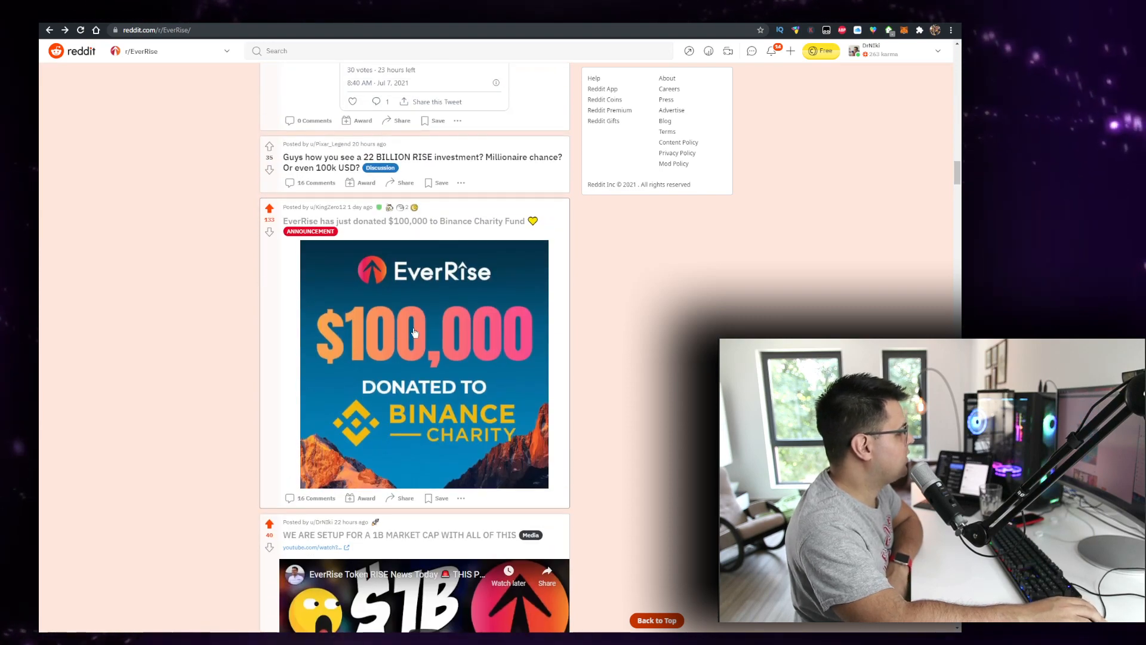
pyautogui.scroll(-3)
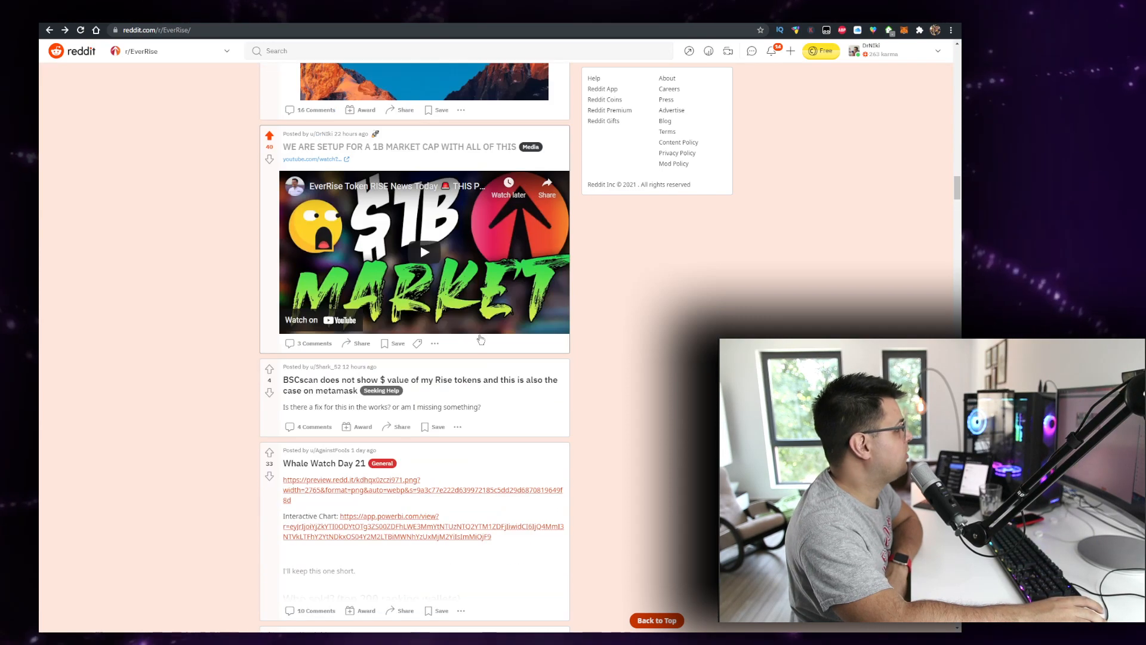
pyautogui.scroll(-3)
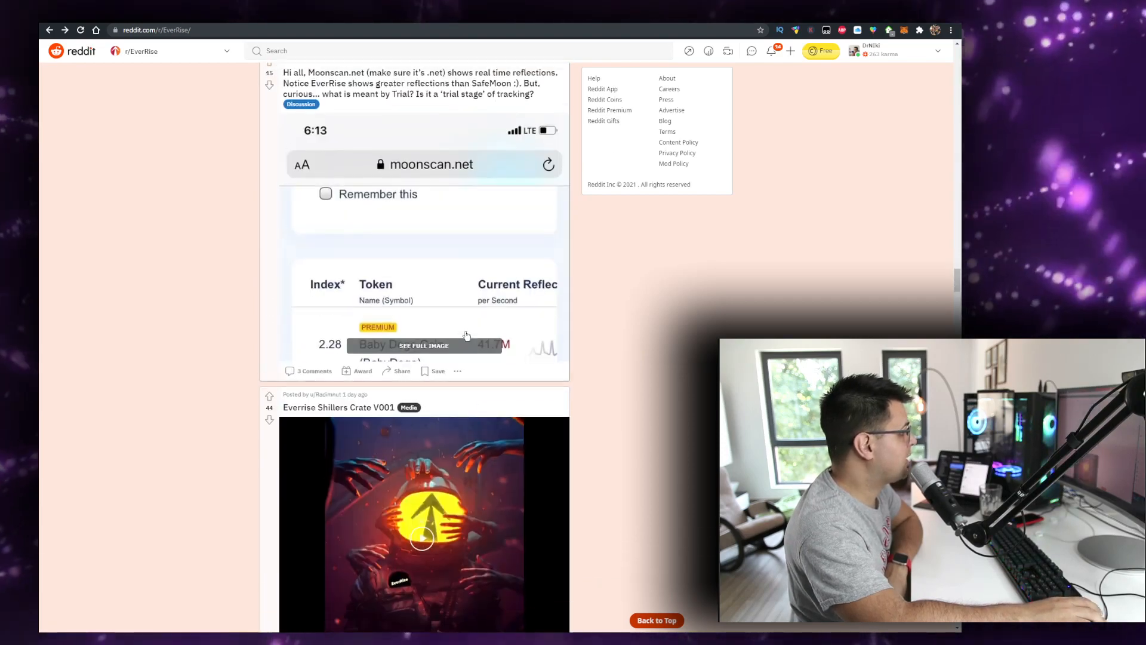
pyautogui.scroll(-3)
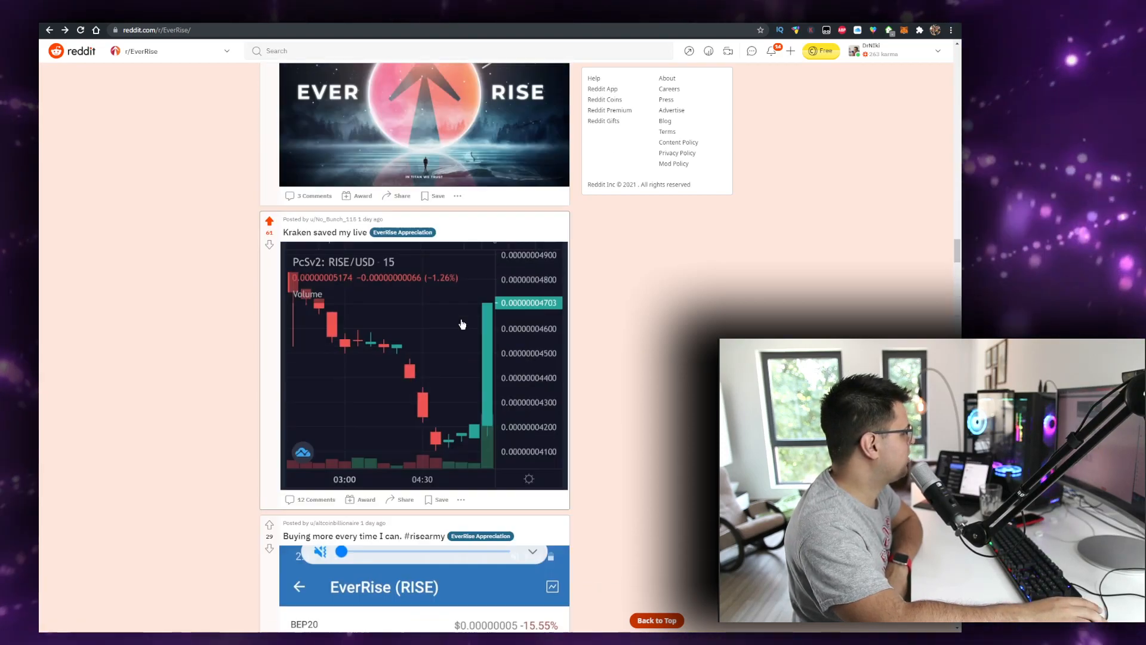
pyautogui.scroll(-3)
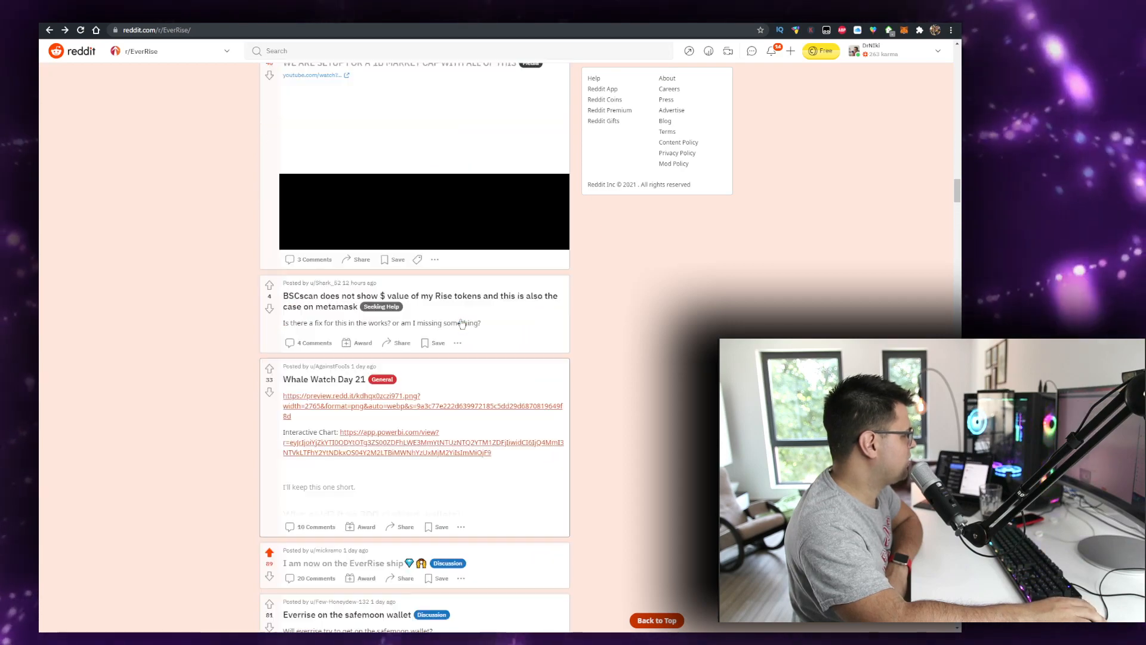
pyautogui.scroll(3)
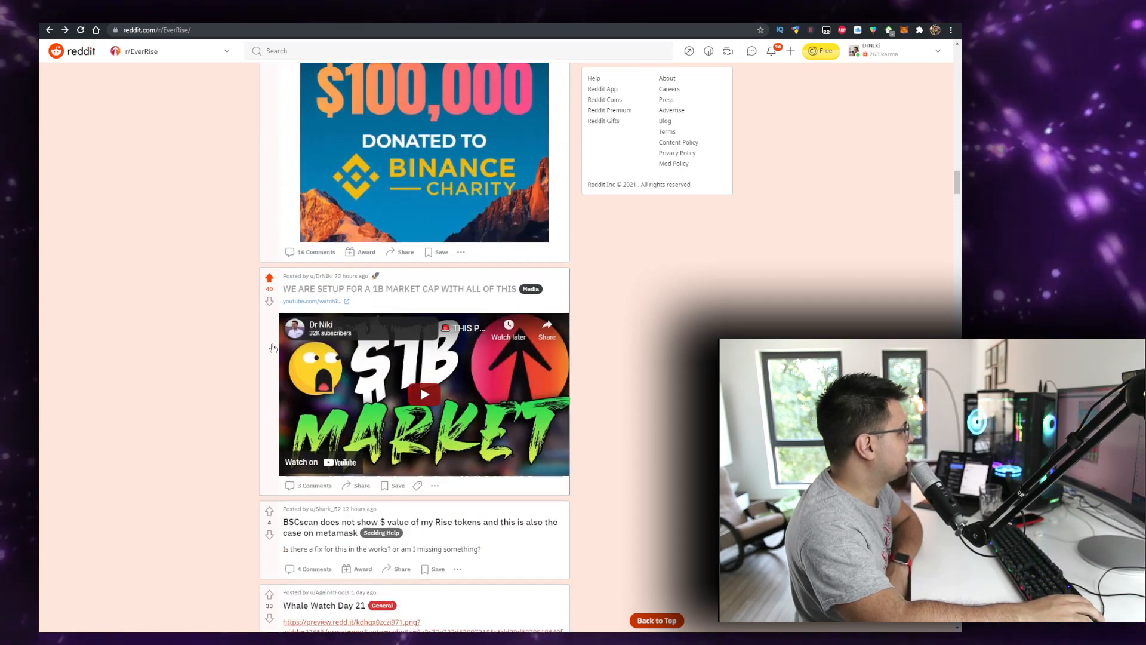
pyautogui.scroll(-3)
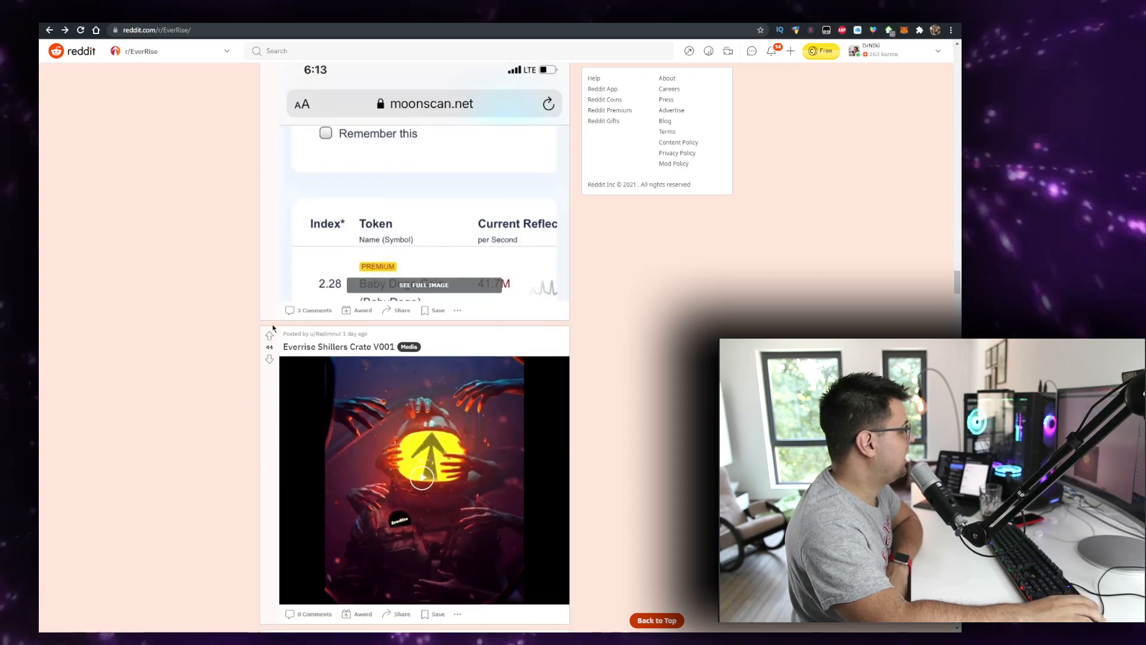
pyautogui.scroll(-3)
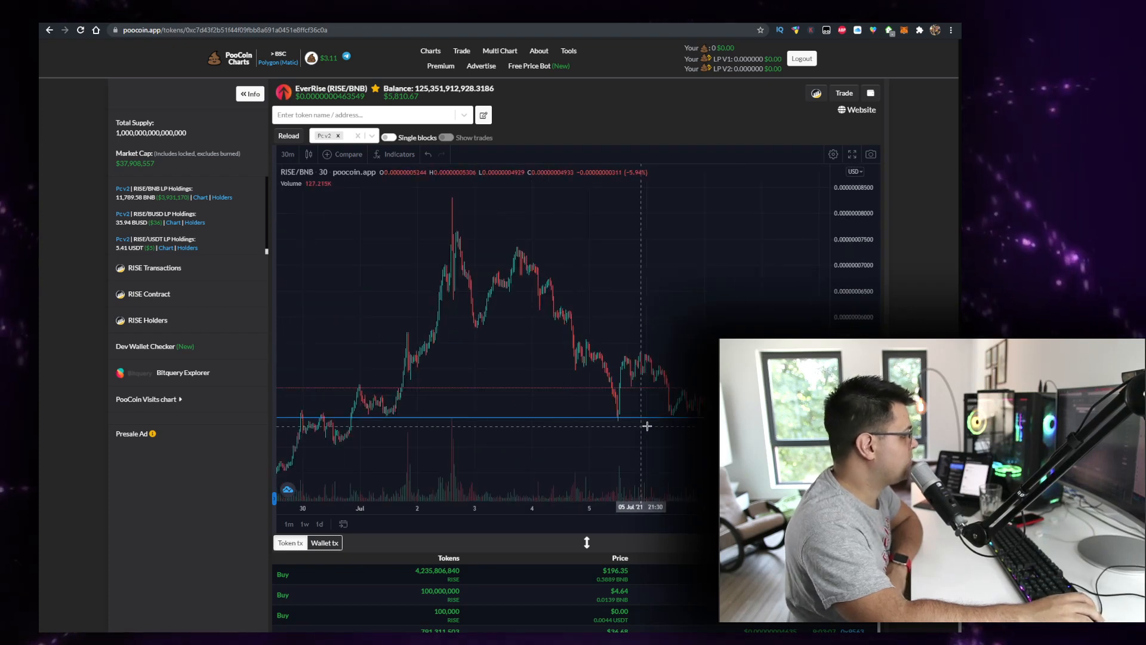
# Step: Zoom the RISE/BNB time axis out to show late June's spike through early July's rebound
pyautogui.moveTo(646, 425); pyautogui.dragTo(691, 419)
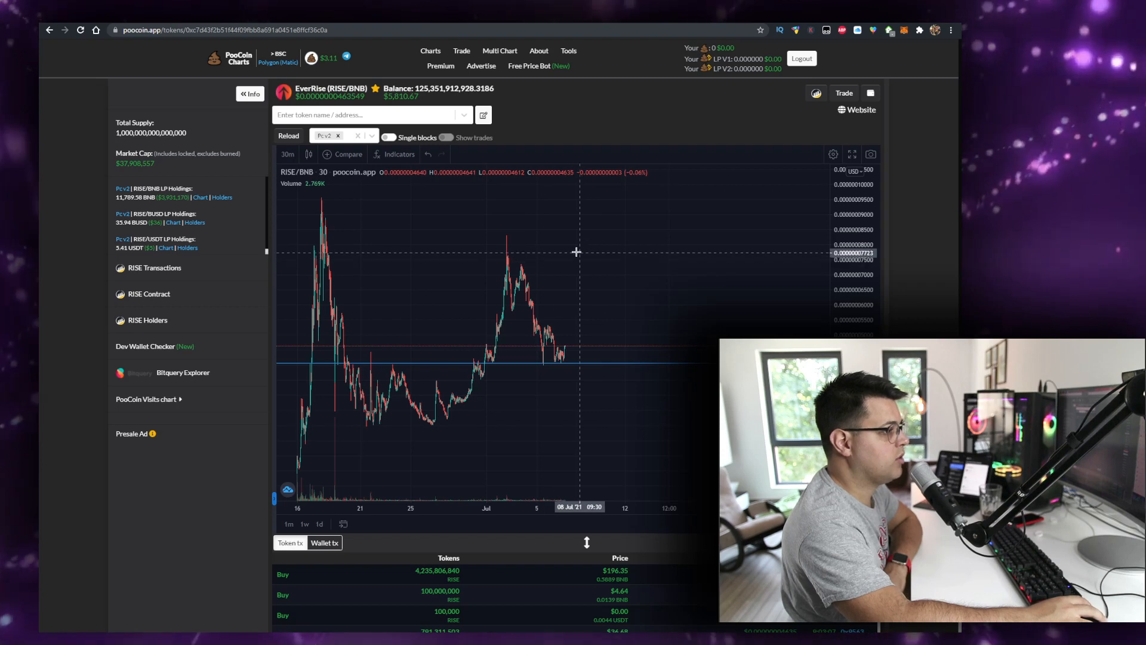
pyautogui.moveTo(592, 197)
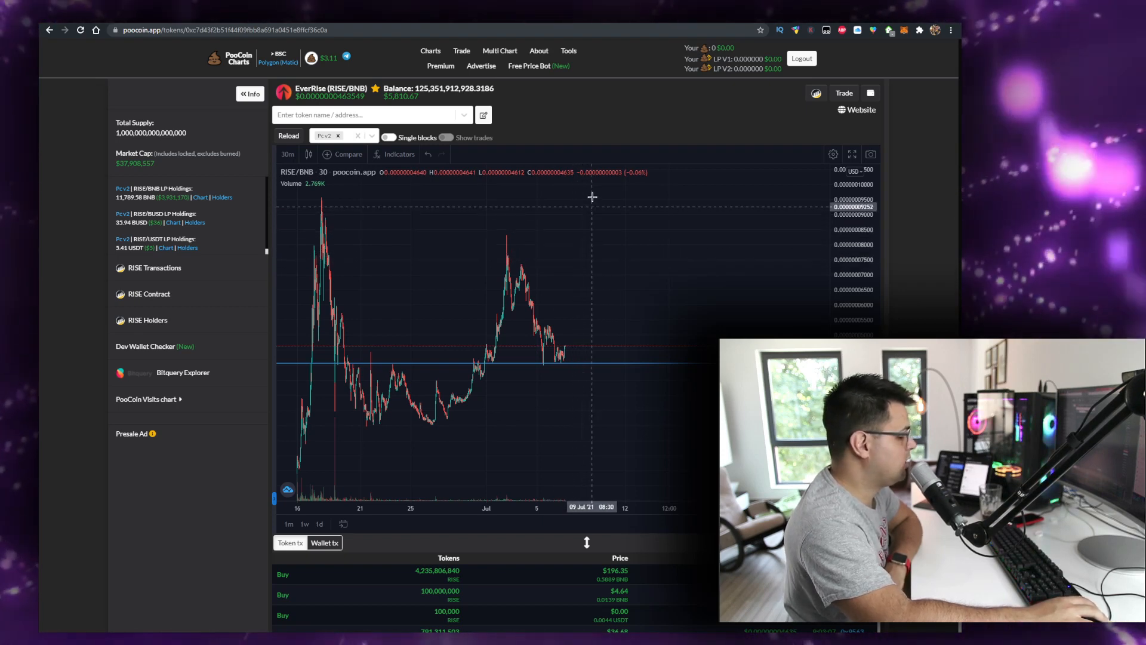
pyautogui.moveTo(620, 194)
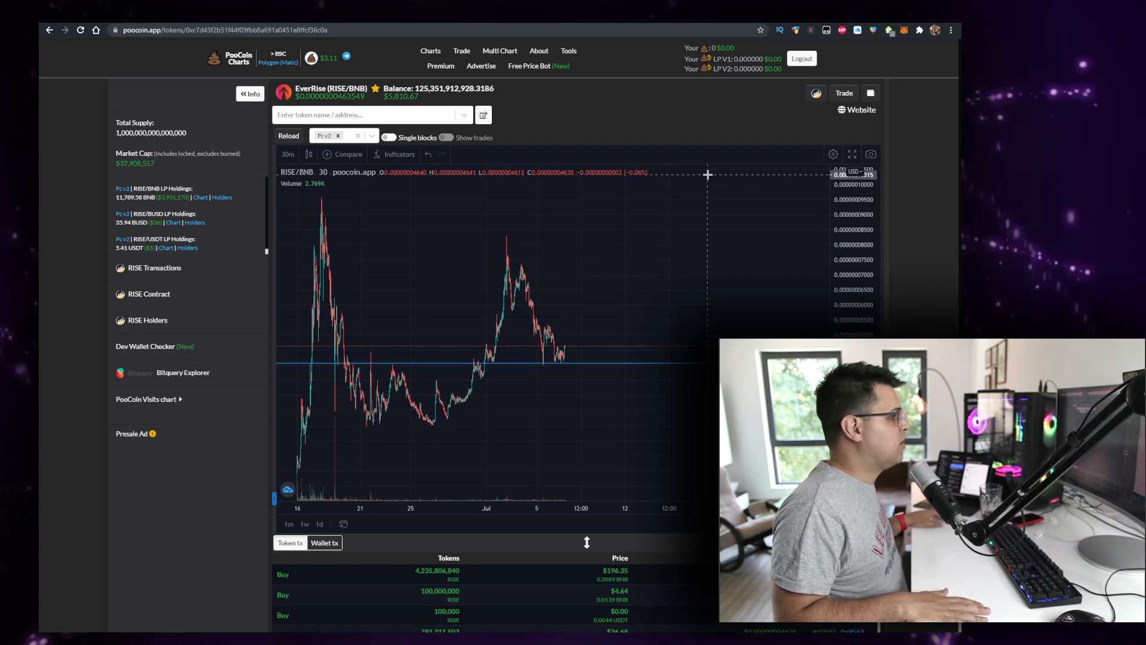
pyautogui.moveTo(717, 236)
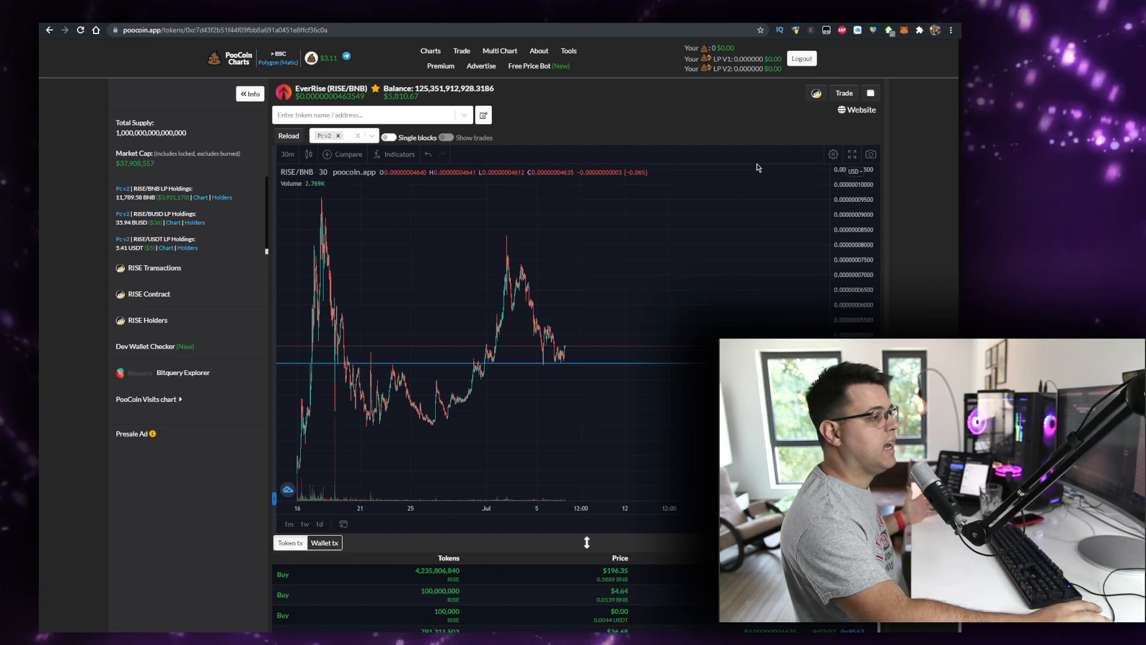
pyautogui.moveTo(614, 279)
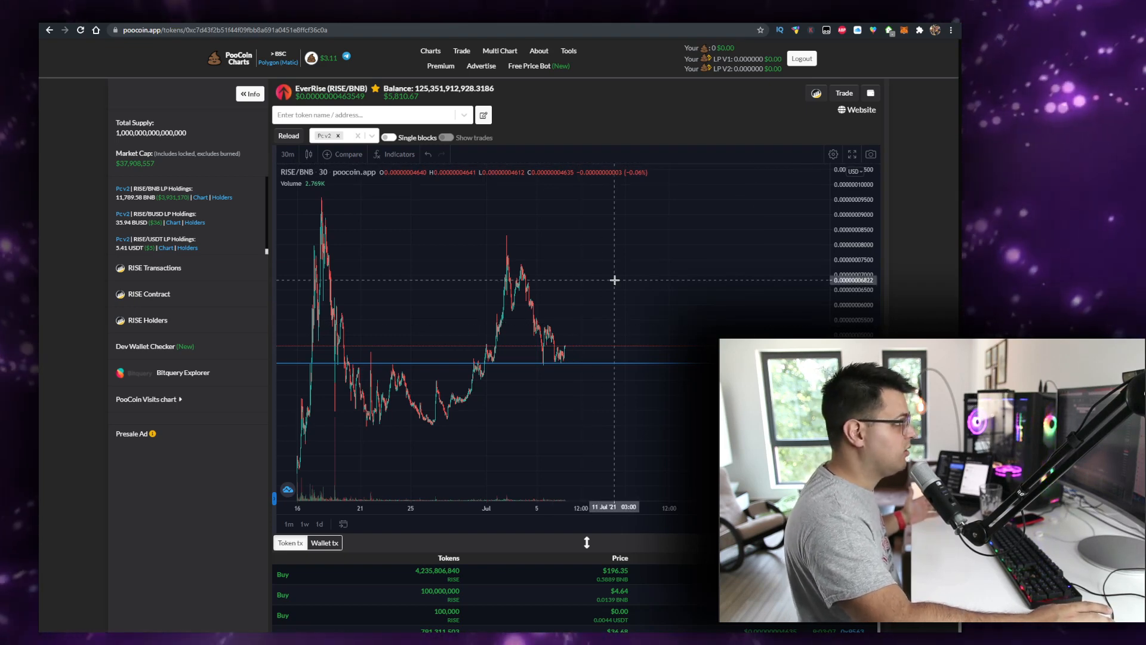
pyautogui.moveTo(642, 286)
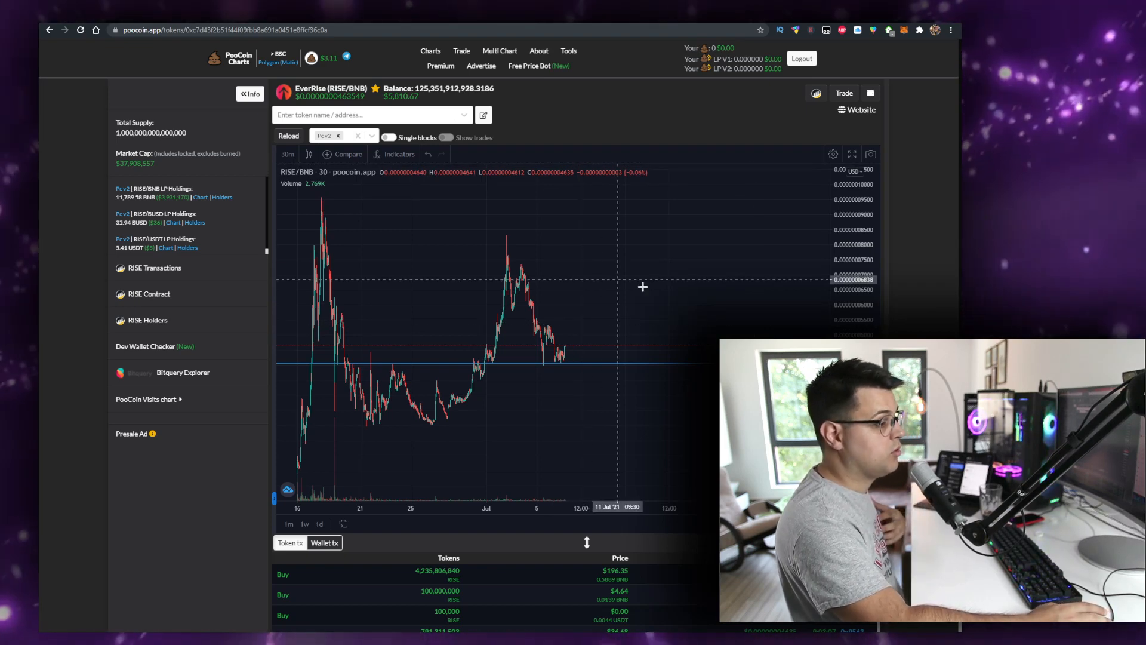